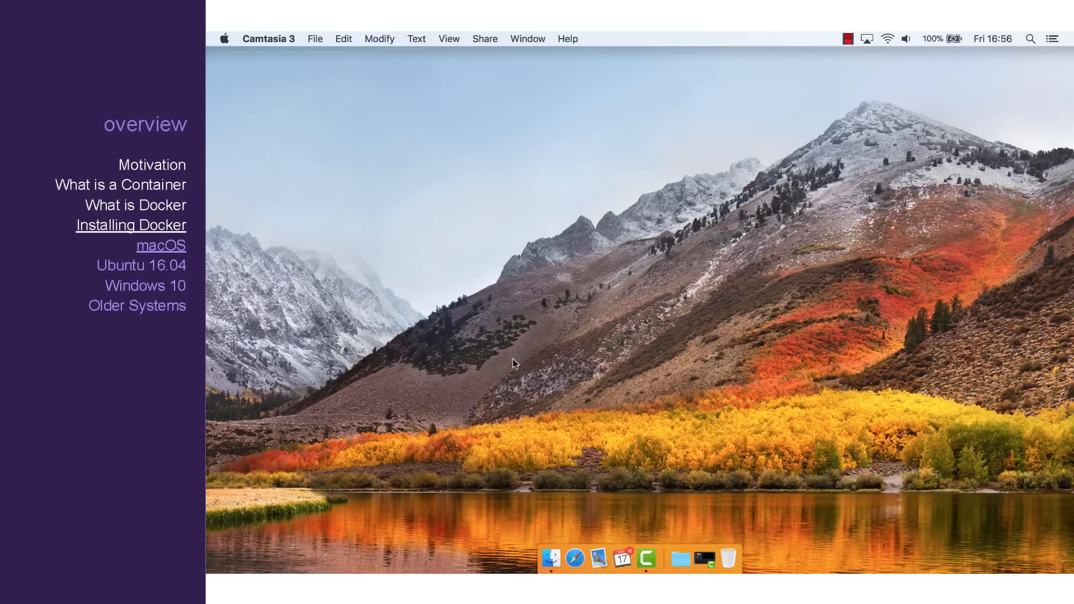
Step: In Safari, download Docker Community Edition for Mac from docker.com's Docker Store page and open it
click(575, 558)
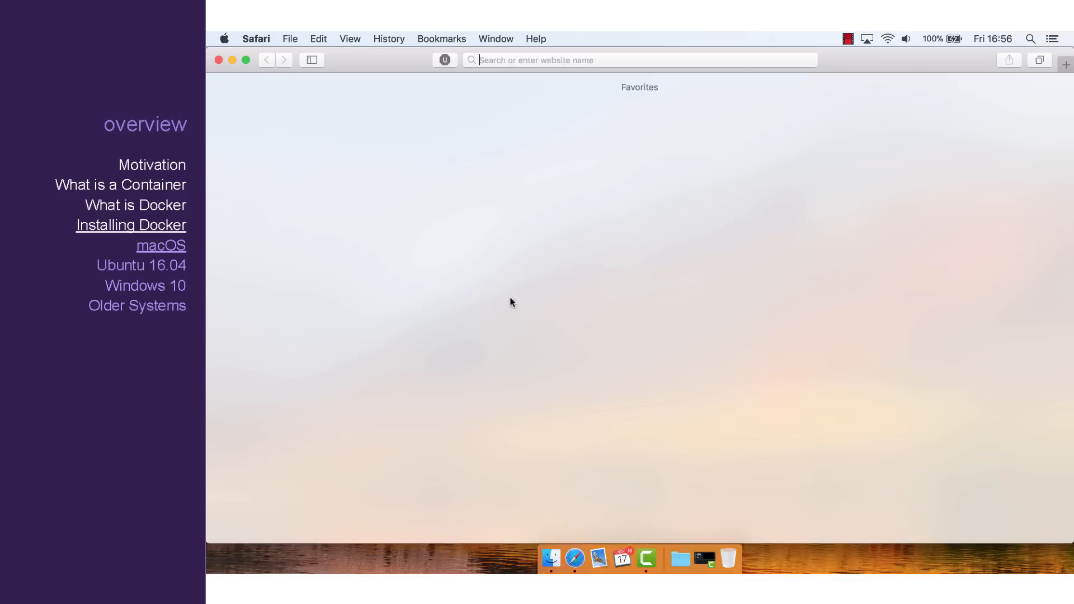
text(docker.com)
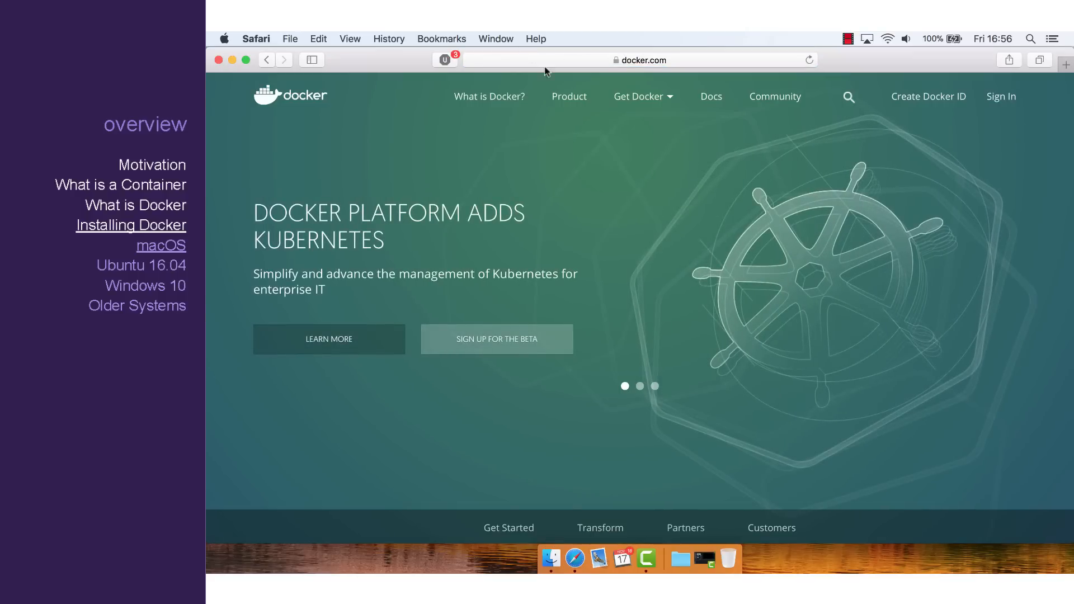
click(638, 96)
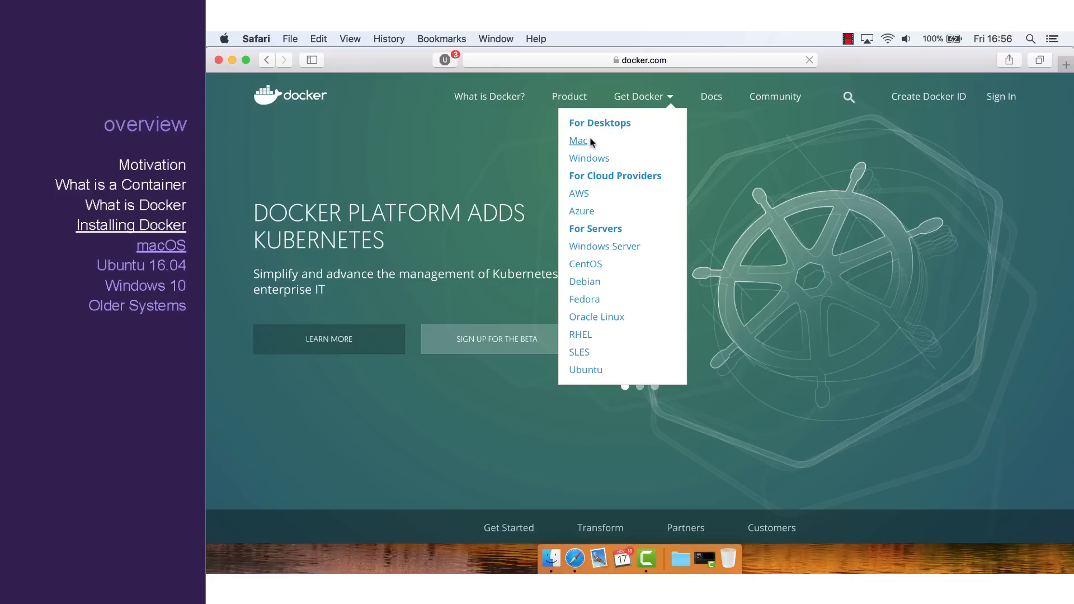
click(578, 141)
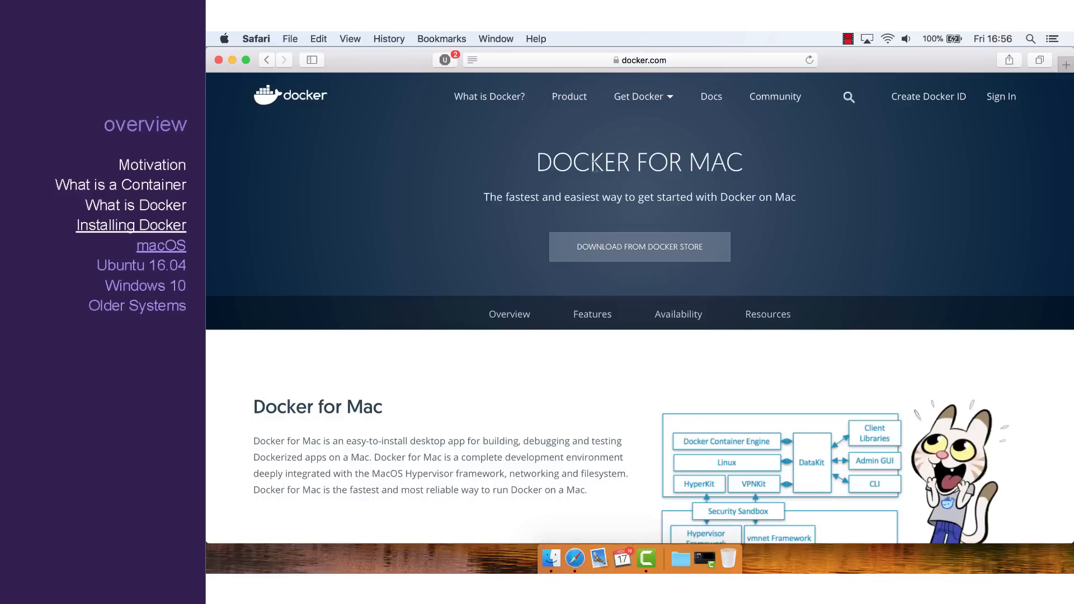
click(639, 247)
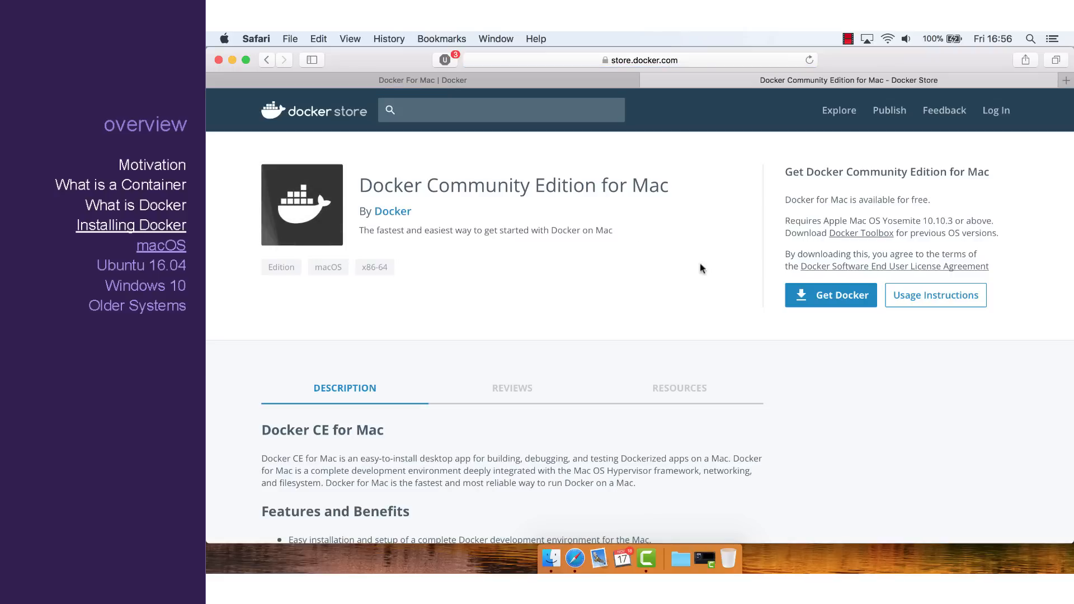
click(831, 295)
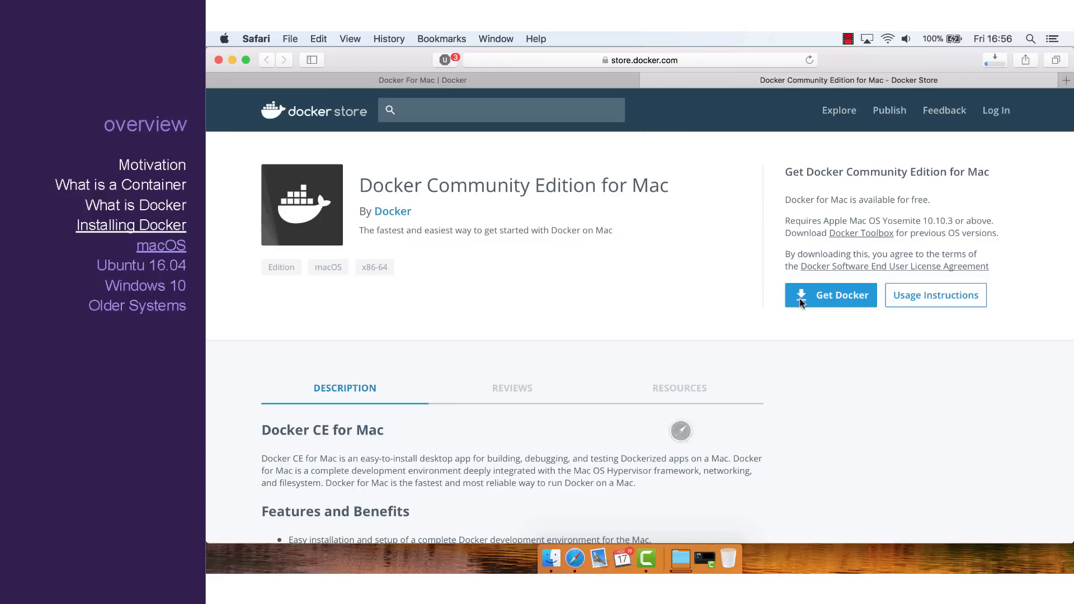
click(804, 298)
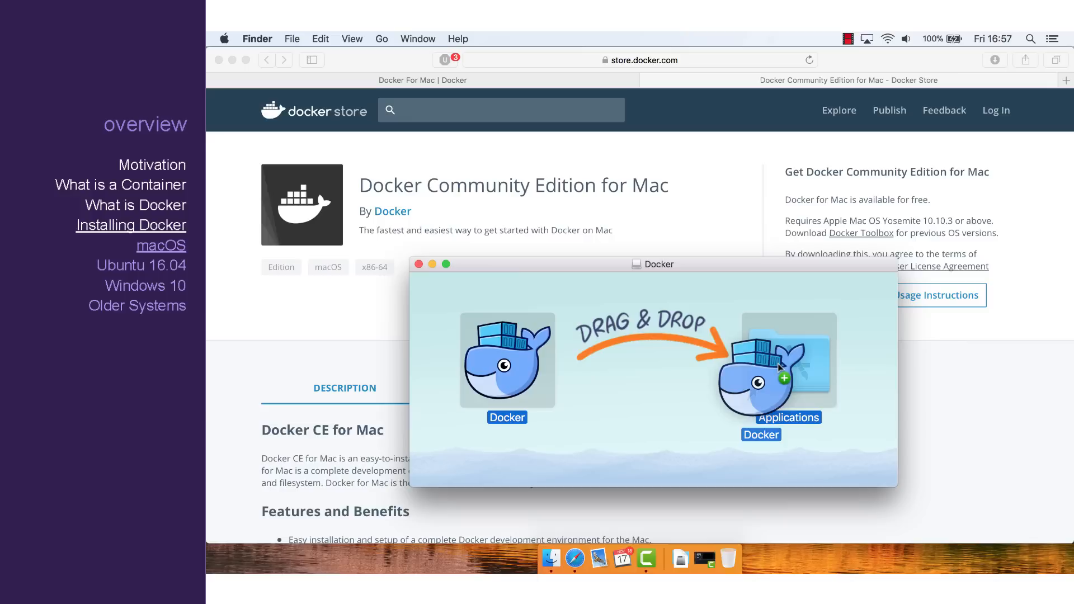
Step: Copy Docker into Applications, launch it, and approve opening the internet-downloaded app
drag(787, 360, 788, 369)
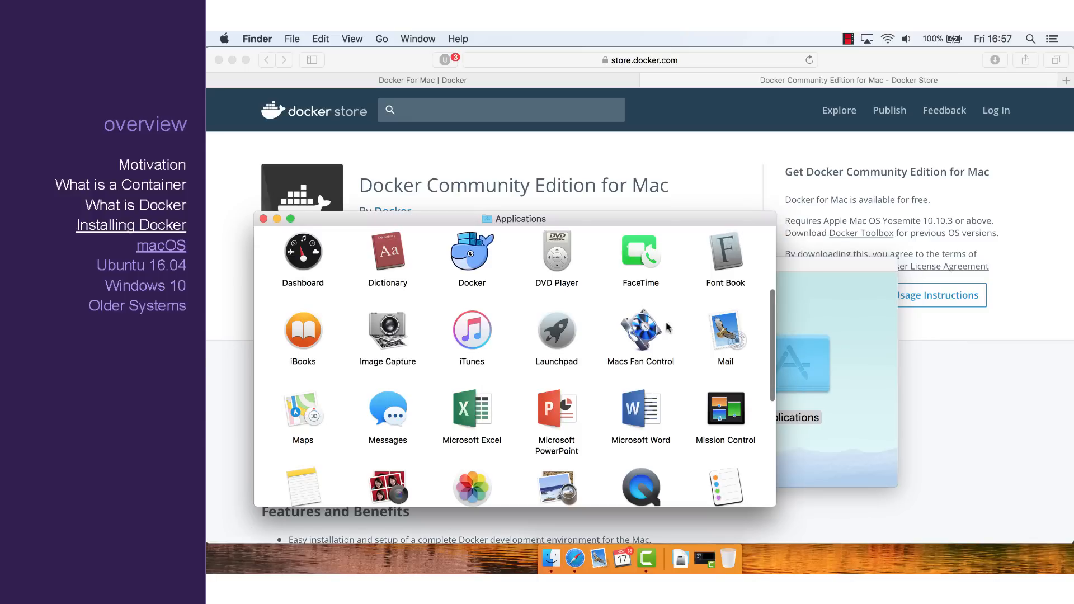
click(471, 253)
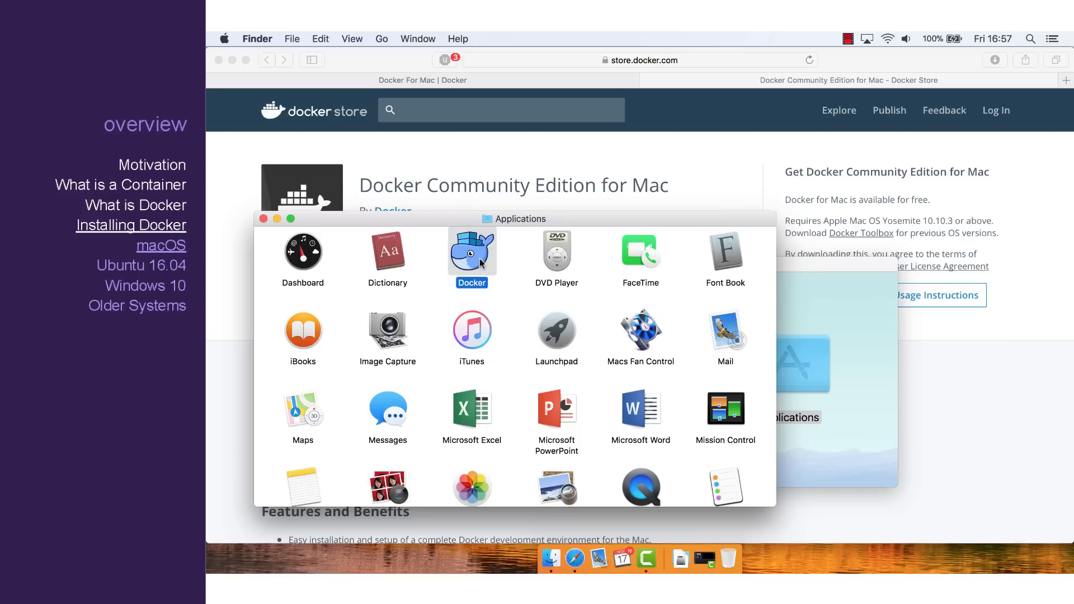
mouse_move(750, 365)
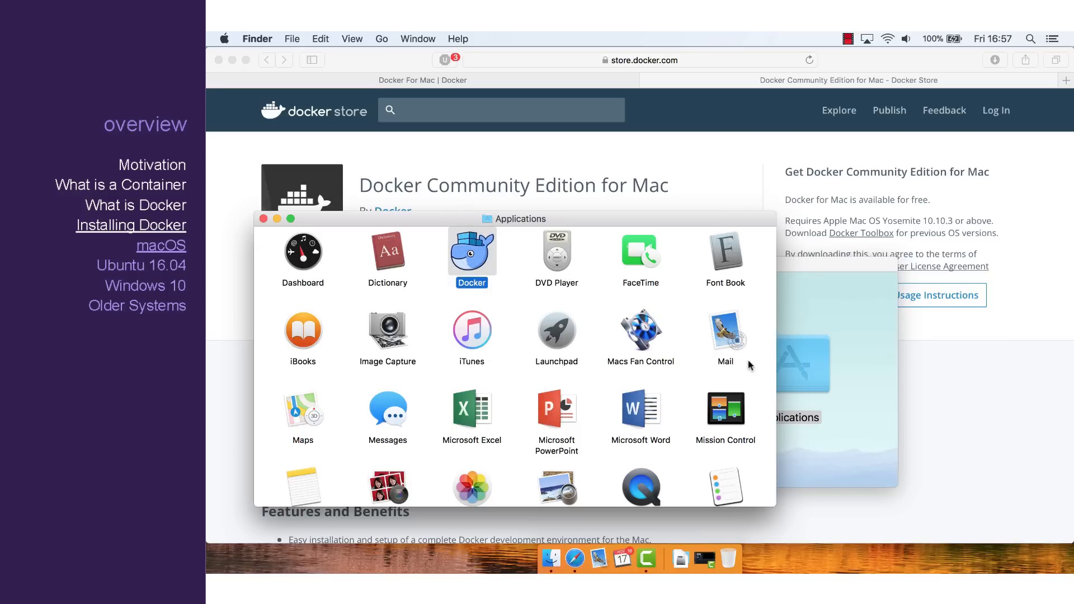
double_click(472, 250)
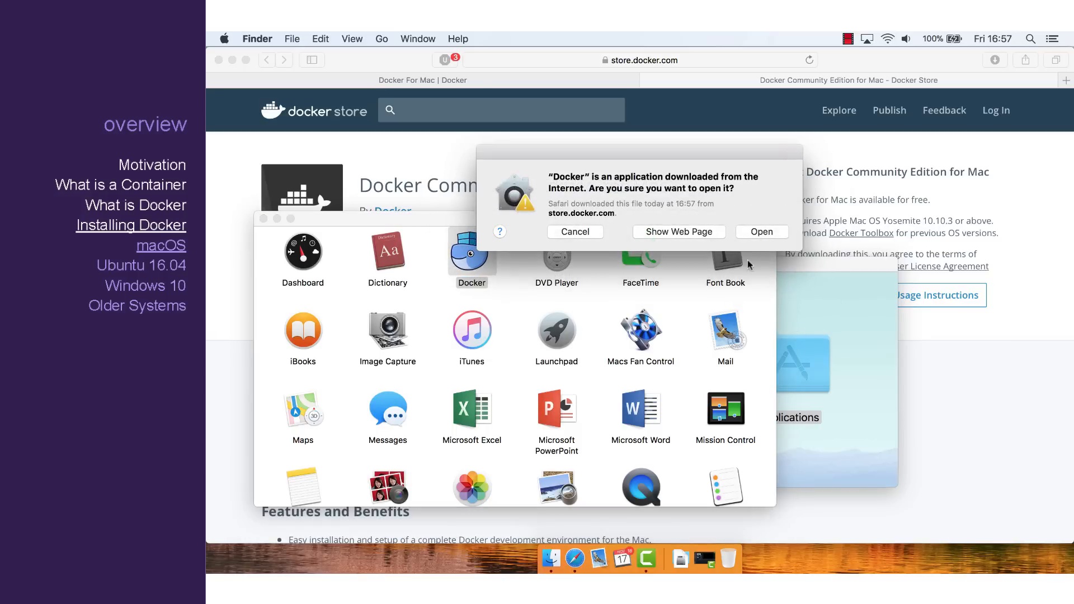
click(762, 231)
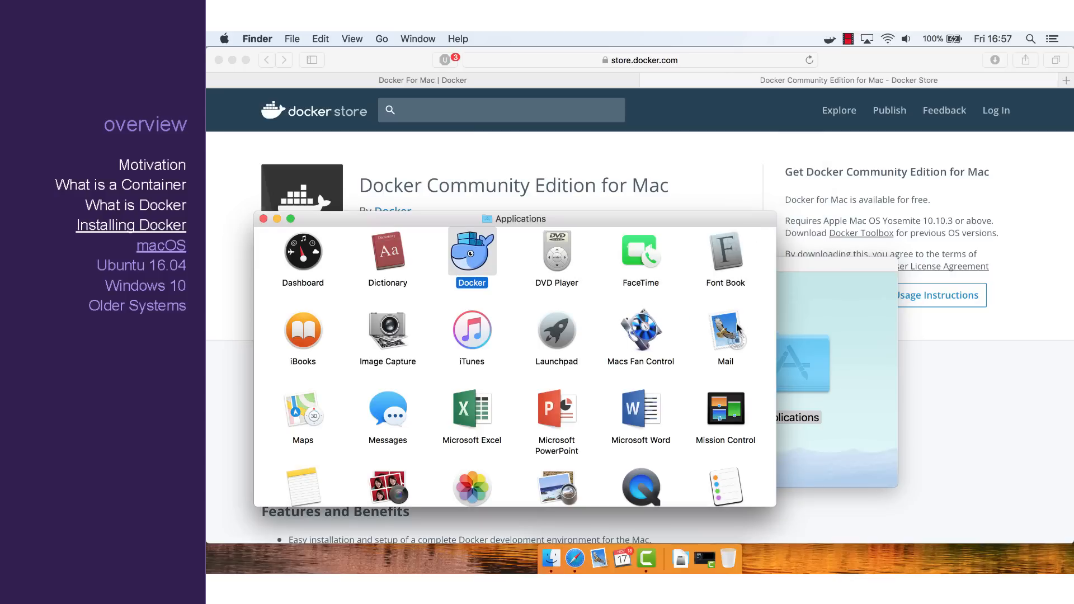
click(830, 37)
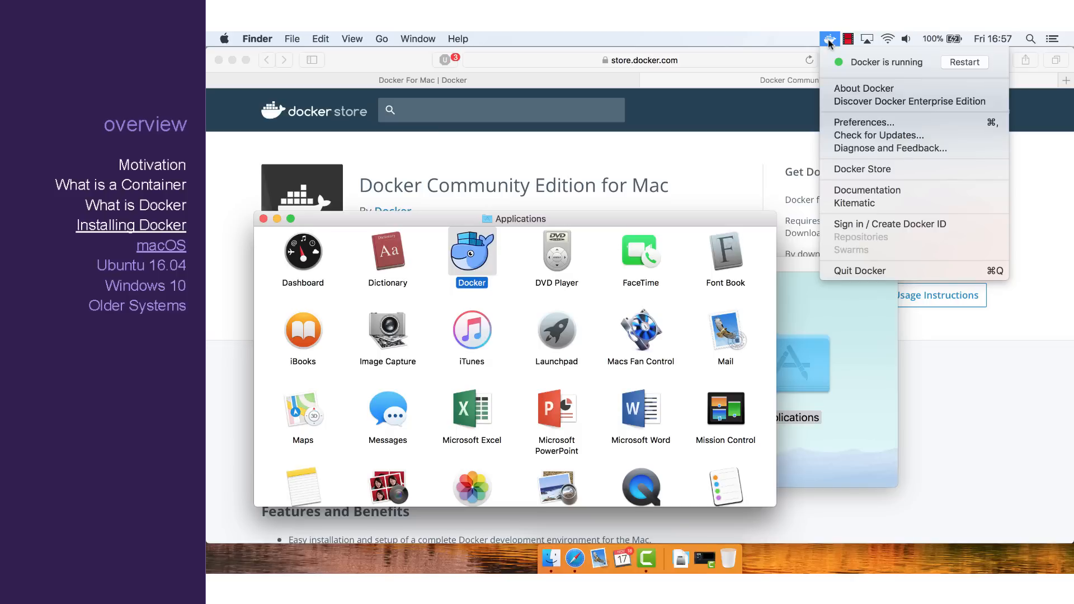
mouse_move(885, 203)
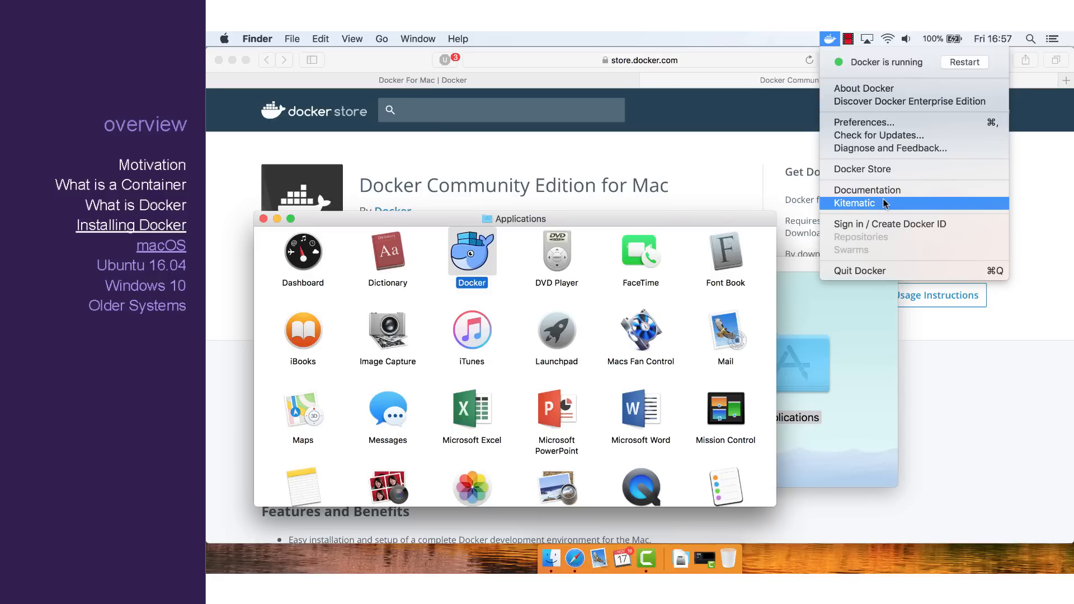
Step: Download Kitematic from the Docker menu's notice link, open it, and dismiss the notice
click(854, 203)
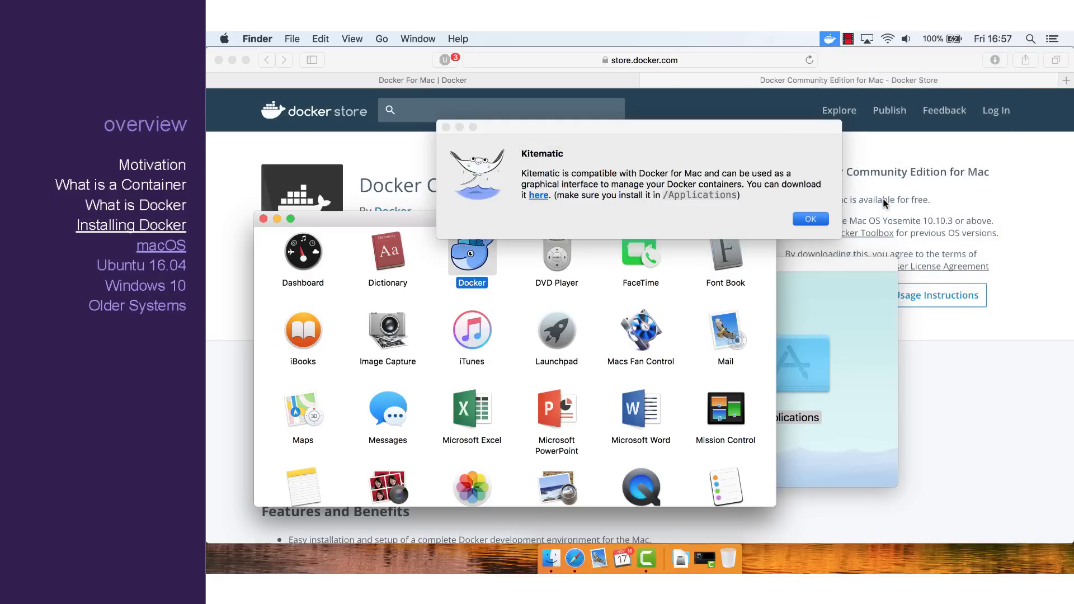
mouse_move(708, 174)
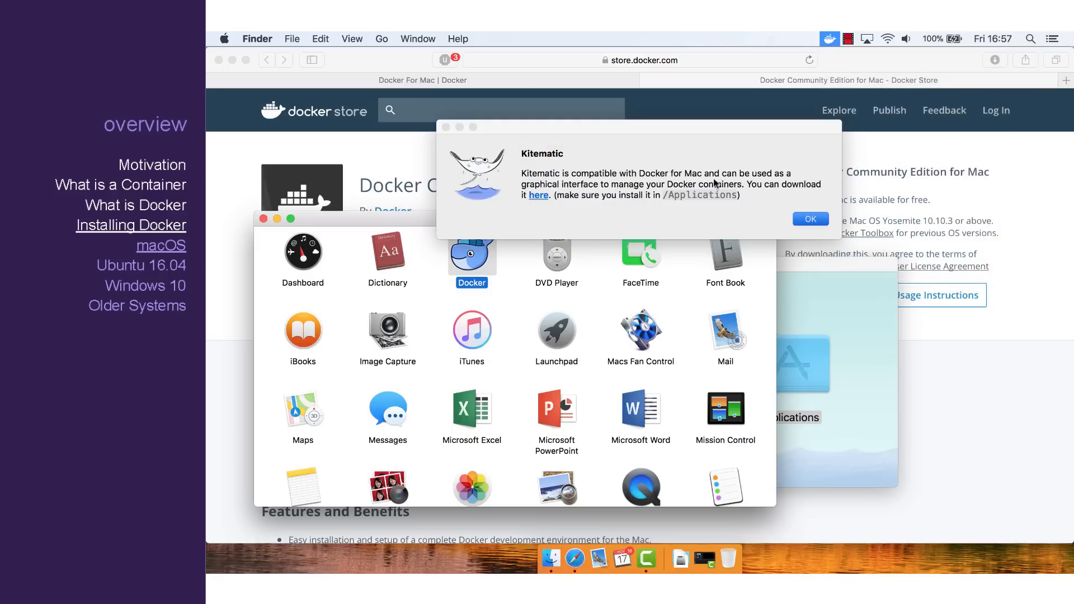
click(538, 195)
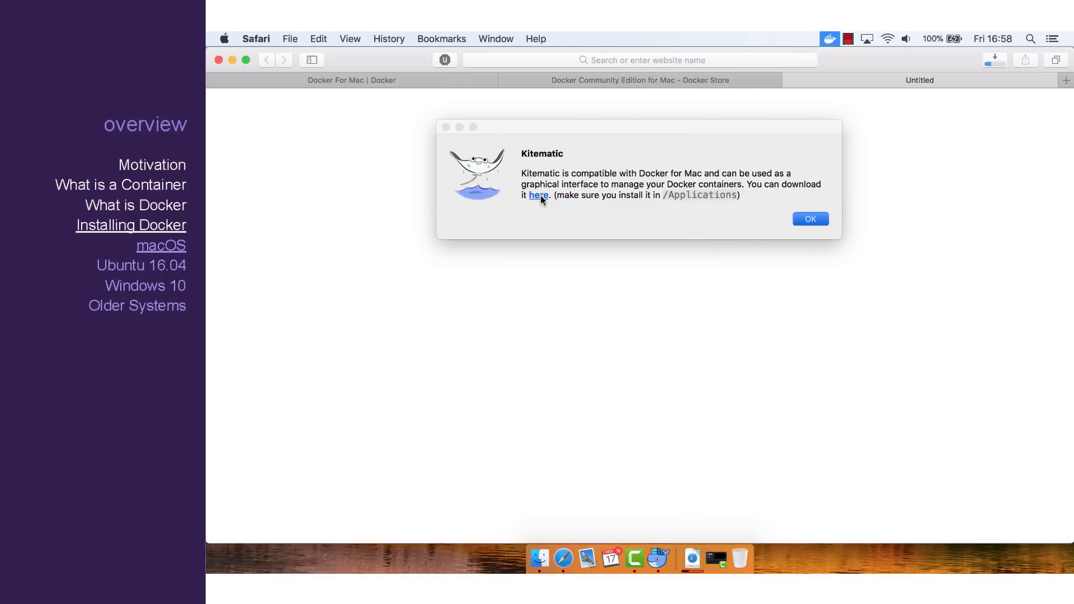
mouse_move(563, 558)
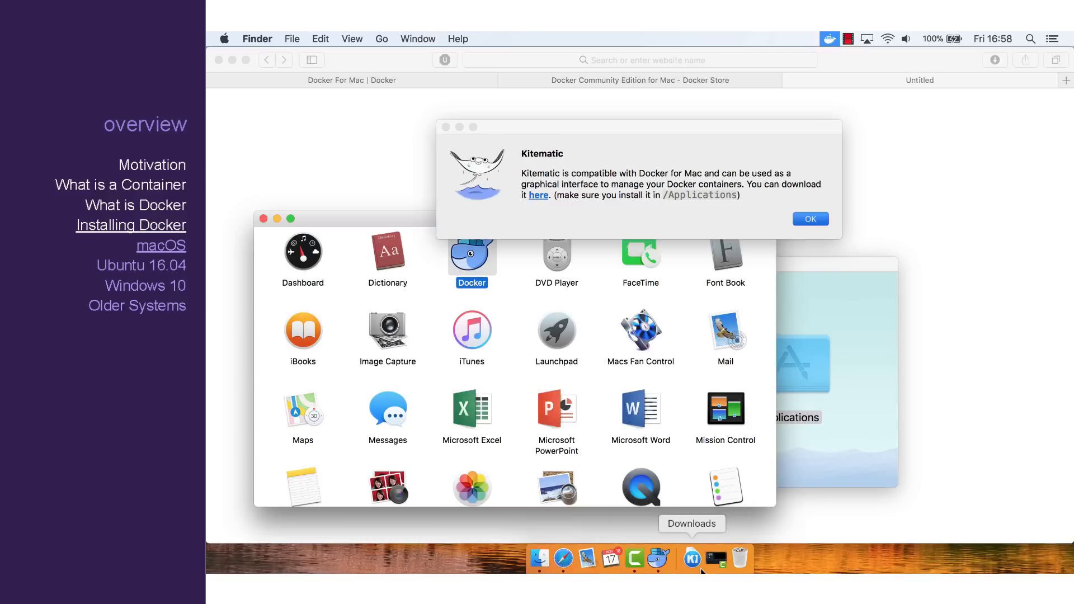
click(692, 558)
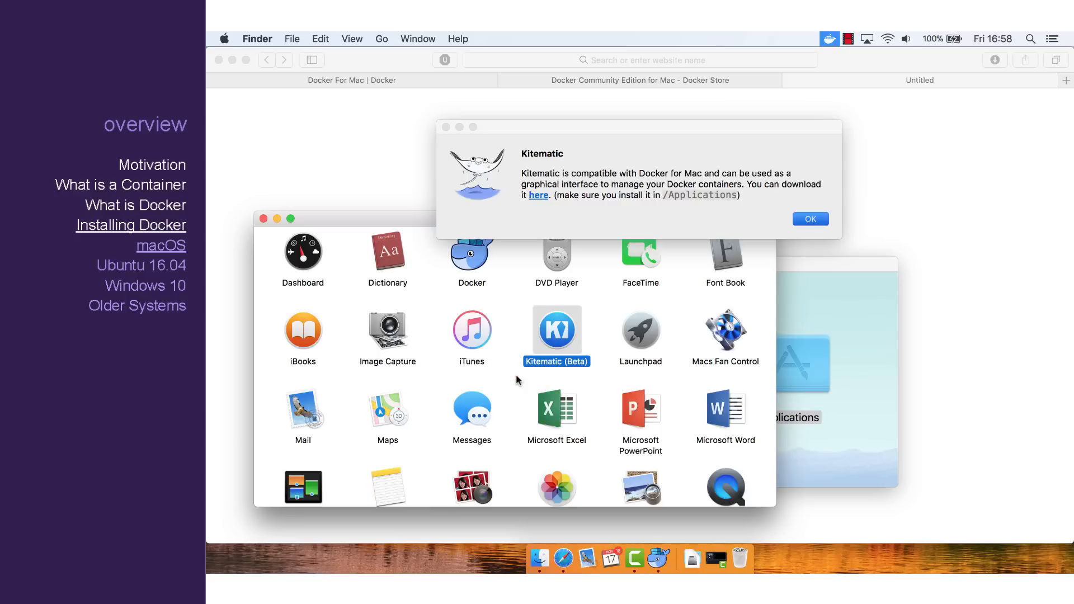
mouse_move(719, 265)
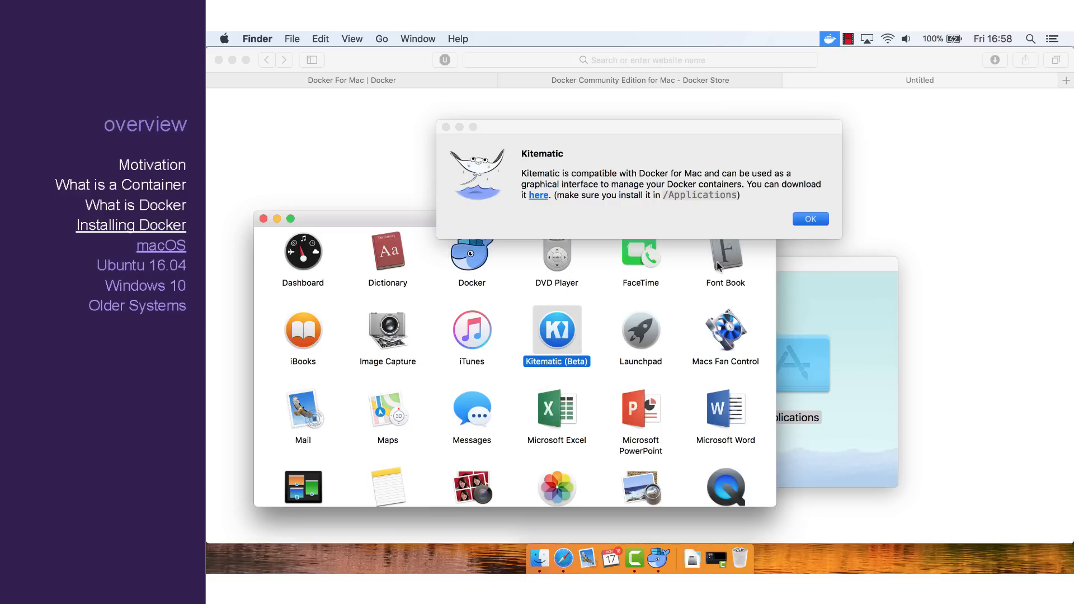
click(810, 219)
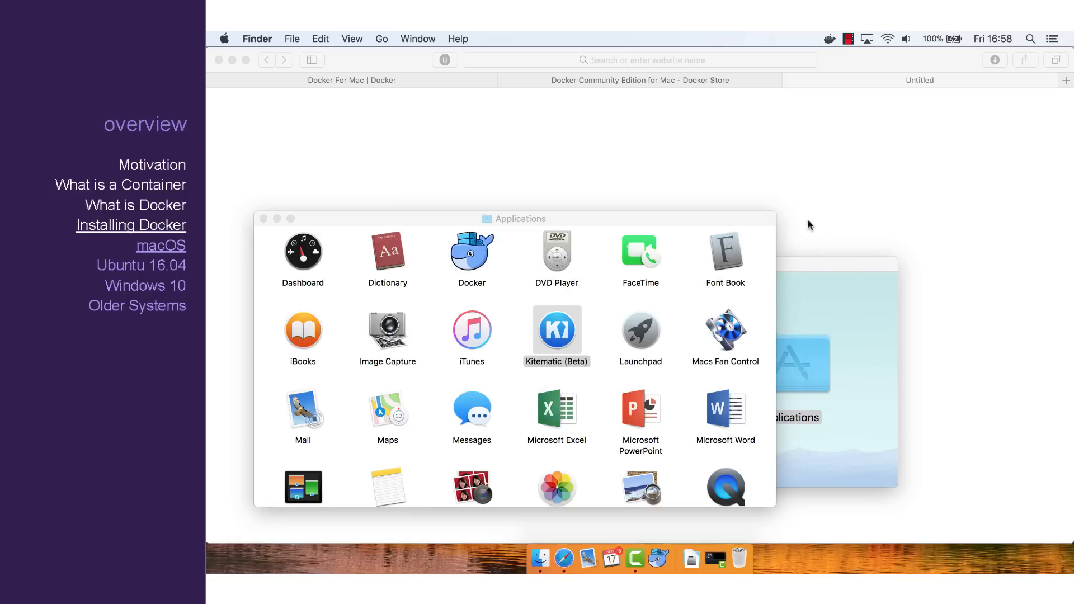
Step: Launch Kitematic from the Docker status menu and the Applications folder
click(830, 38)
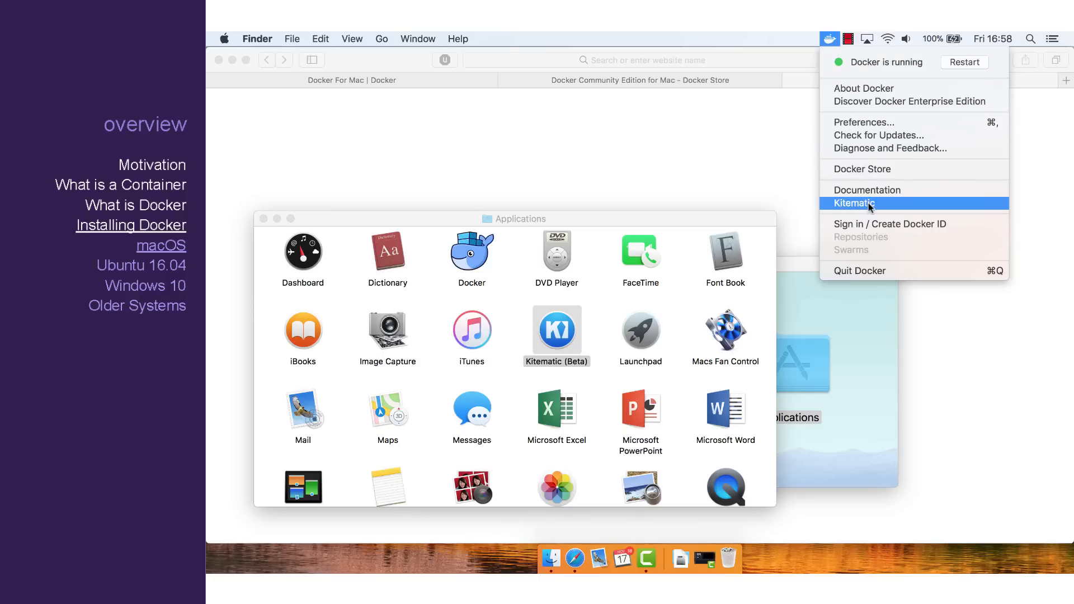
click(854, 203)
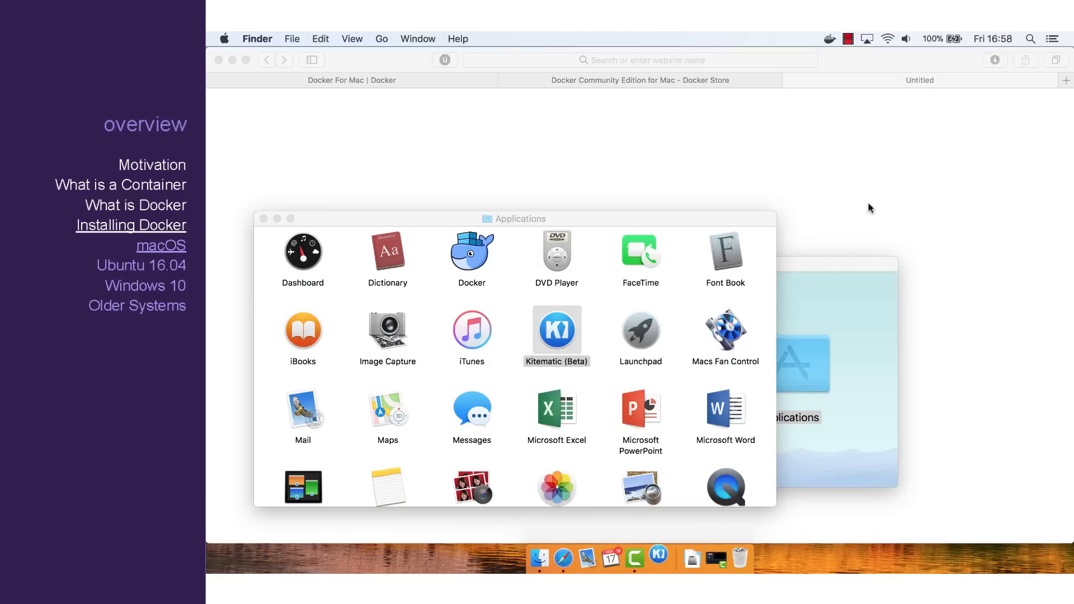
click(557, 328)
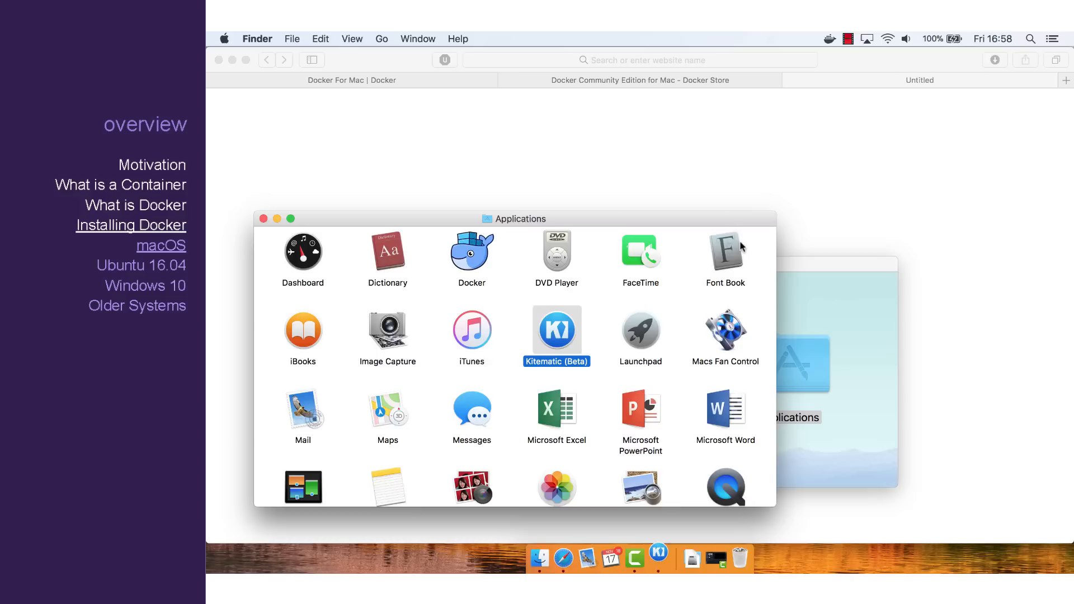
double_click(556, 330)
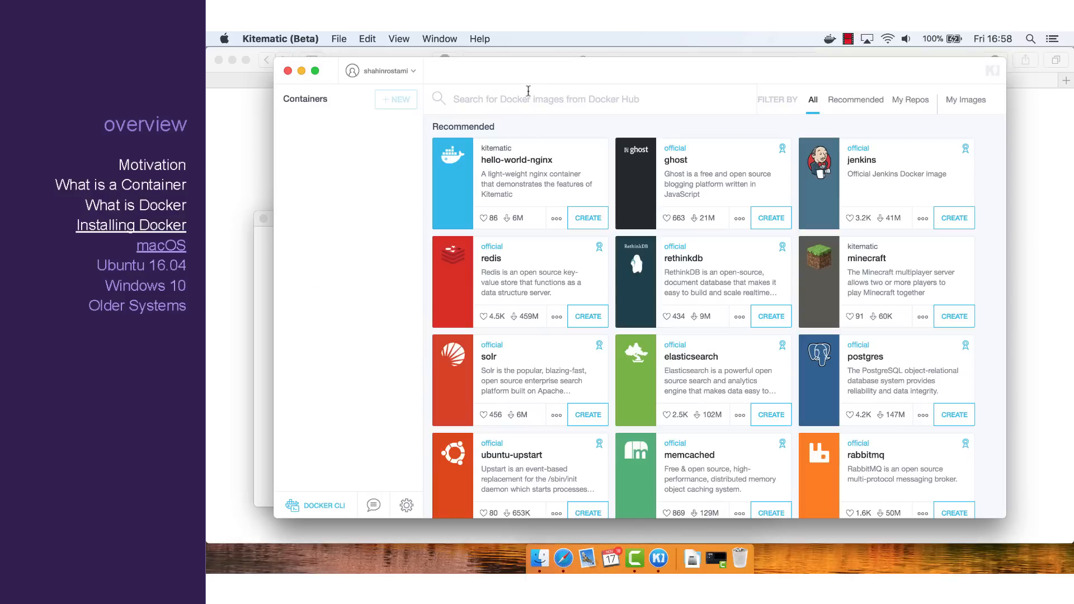
Step: Search Docker Hub for 'tensorflow' and create a container from the official tensorflow/tensorflow image
click(545, 99)
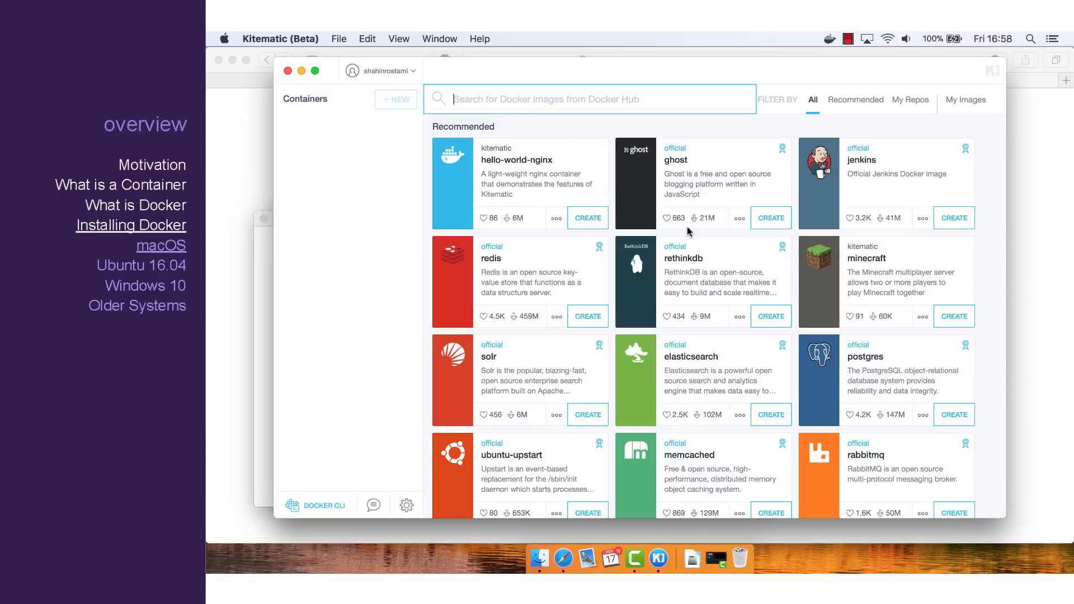
text(tensorflow)
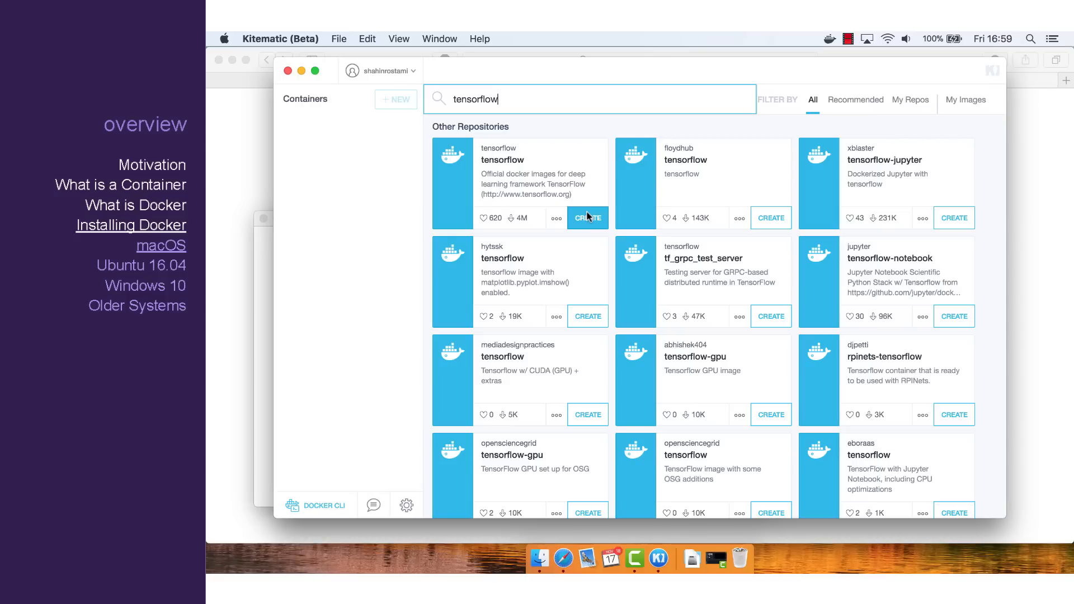
click(588, 218)
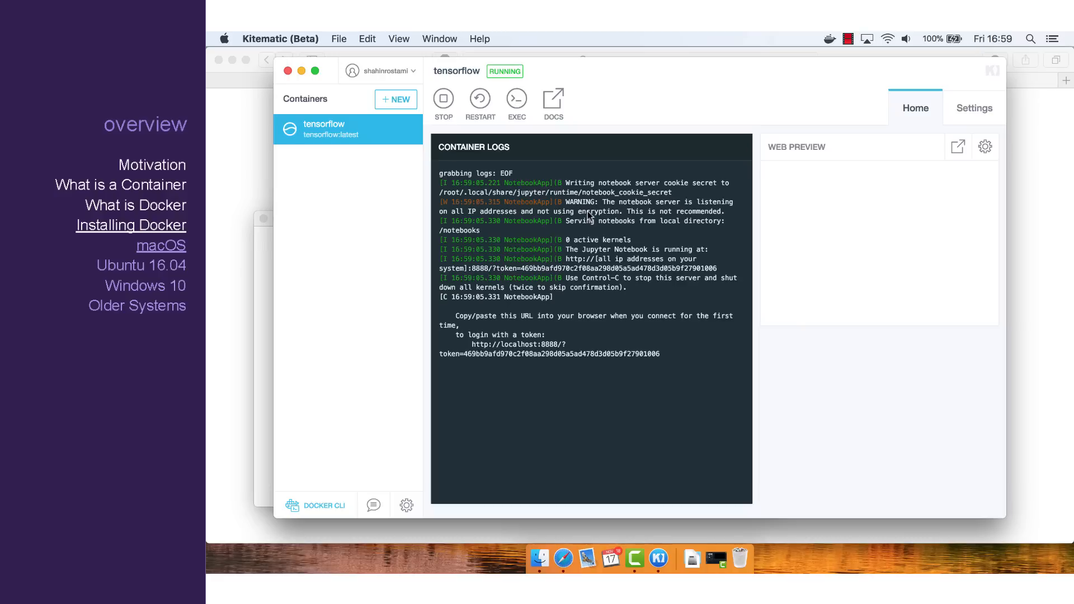
mouse_move(659, 357)
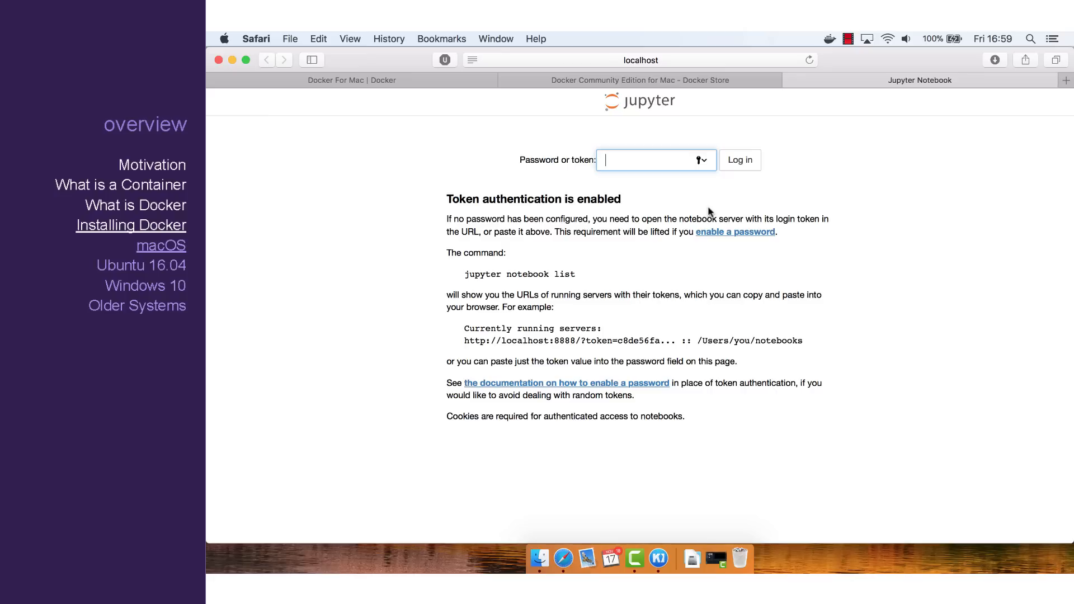
Step: Dismiss Safari's password prompt and Restart & Run All on 1_hello_tensorflow, confirming the dialog
click(740, 160)
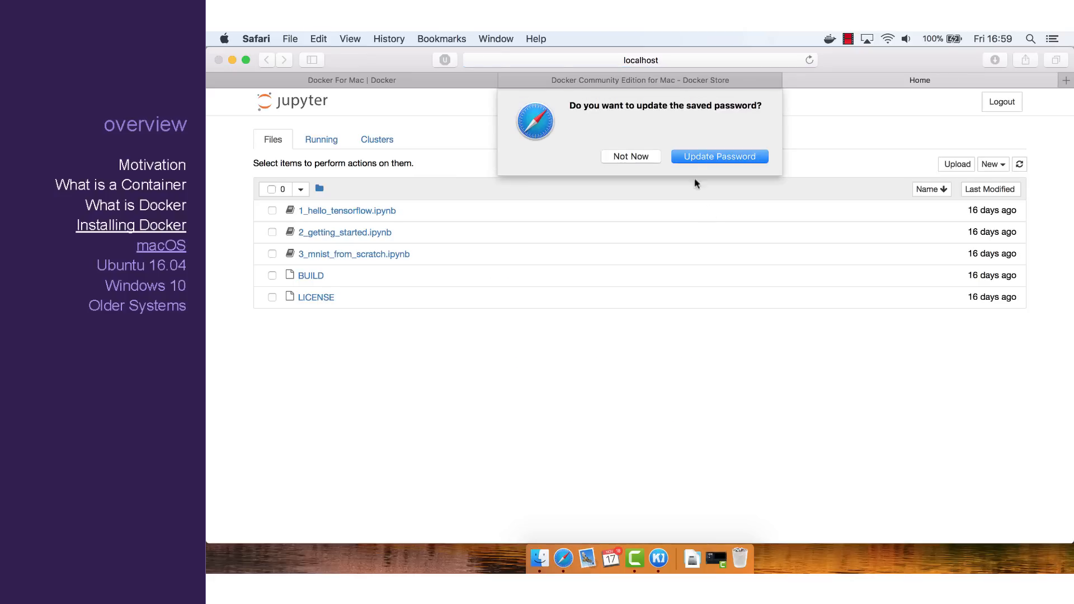
click(631, 156)
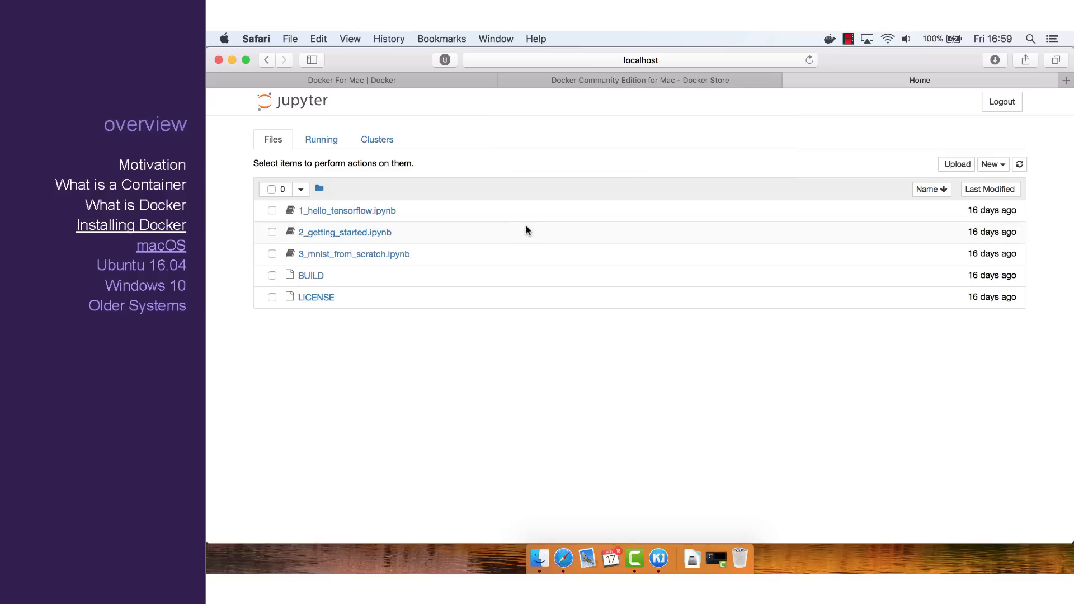
mouse_move(374, 228)
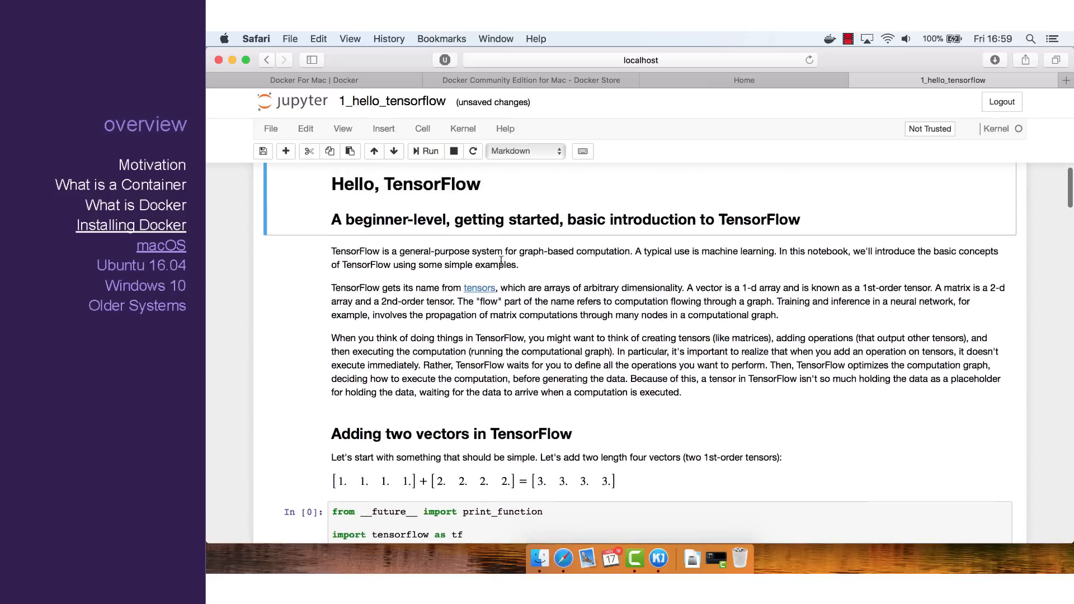
click(463, 129)
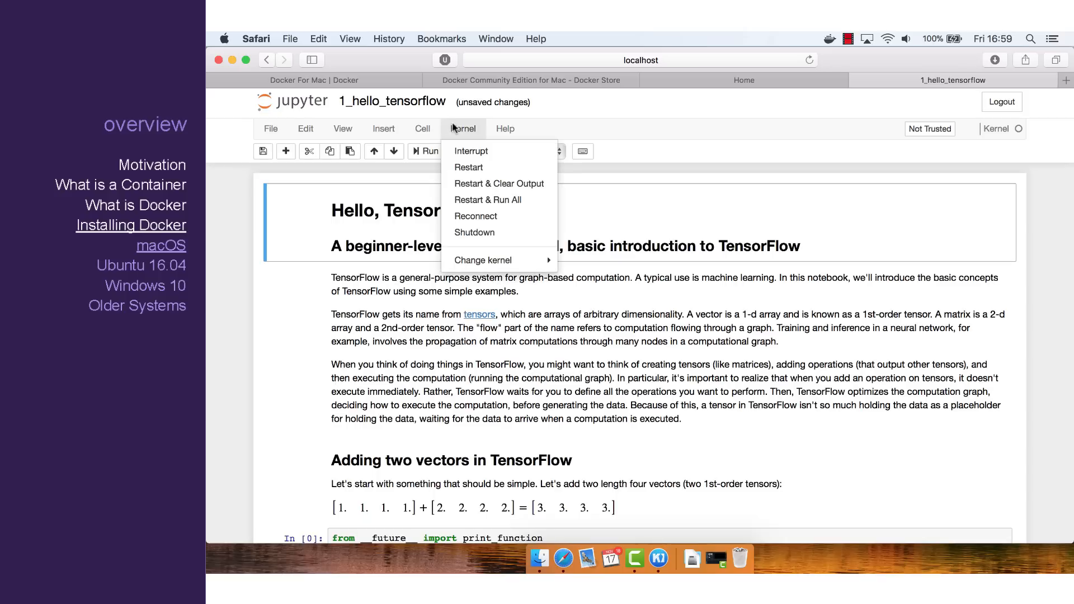
click(487, 200)
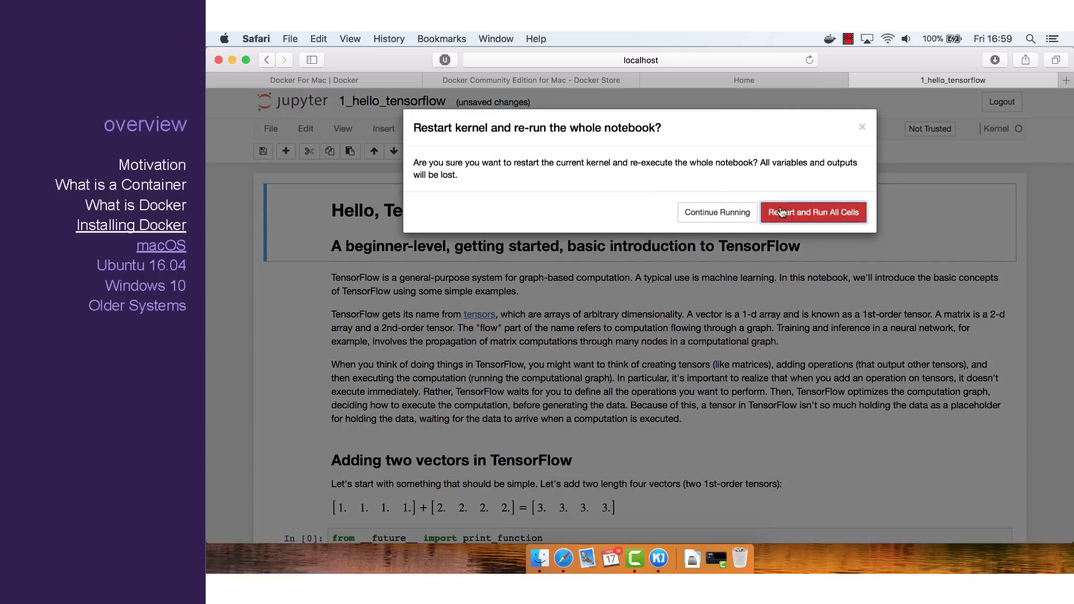
click(813, 212)
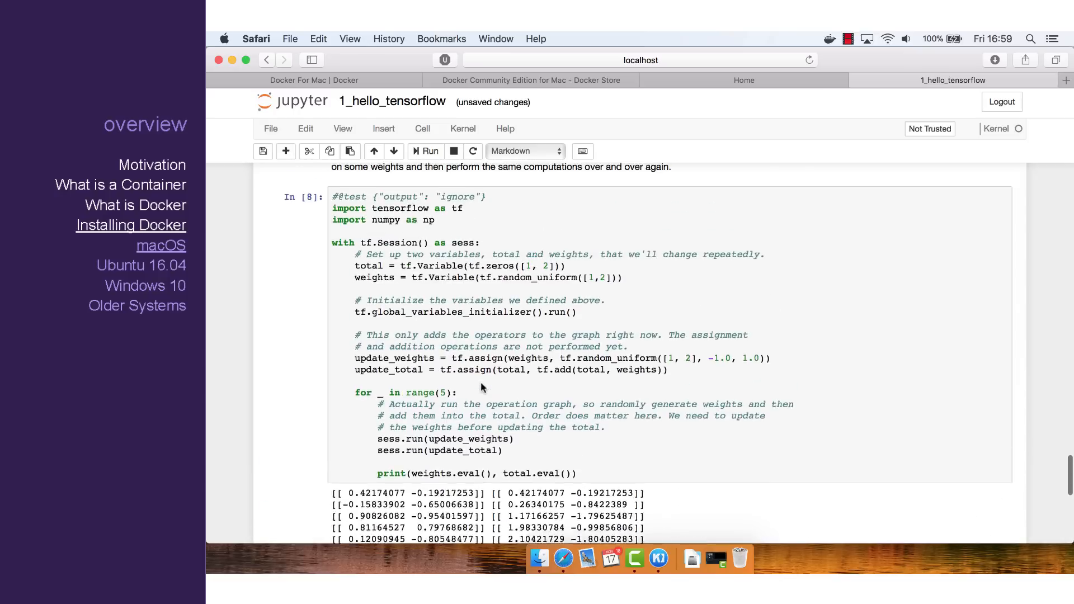
scroll(down, 3)
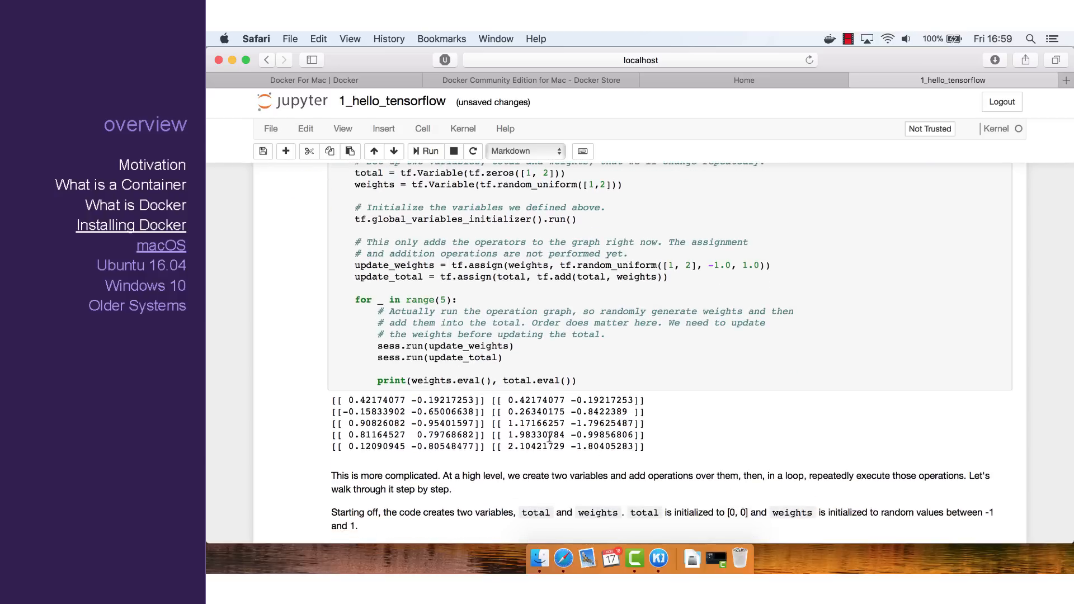
mouse_move(328, 312)
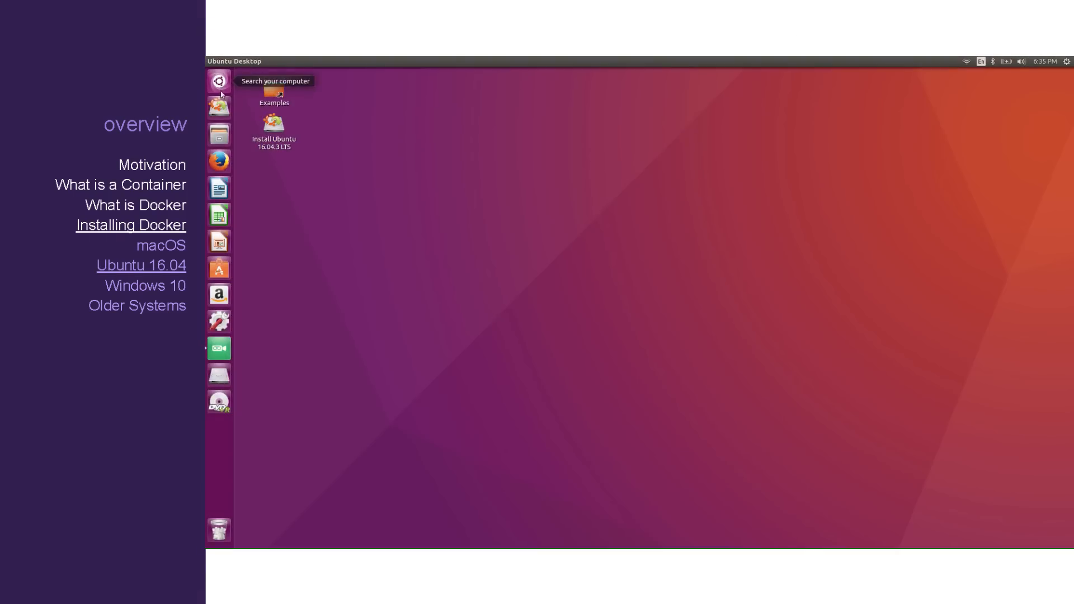
Step: Open Docker's Install Docker CE for Ubuntu guide in Firefox and launch Terminal from the Dash
click(219, 161)
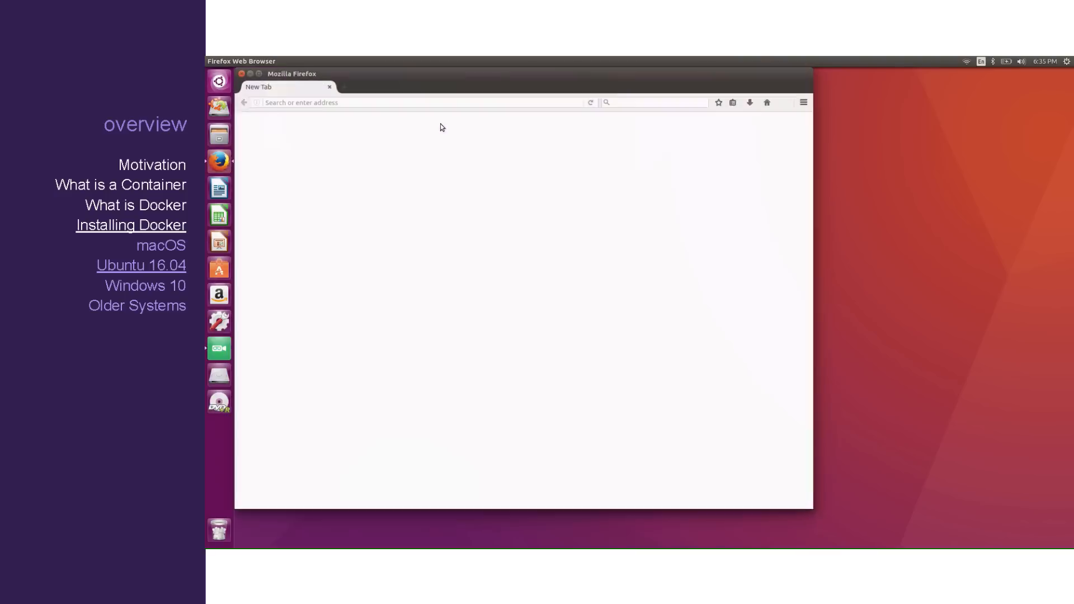
text(docker.com)
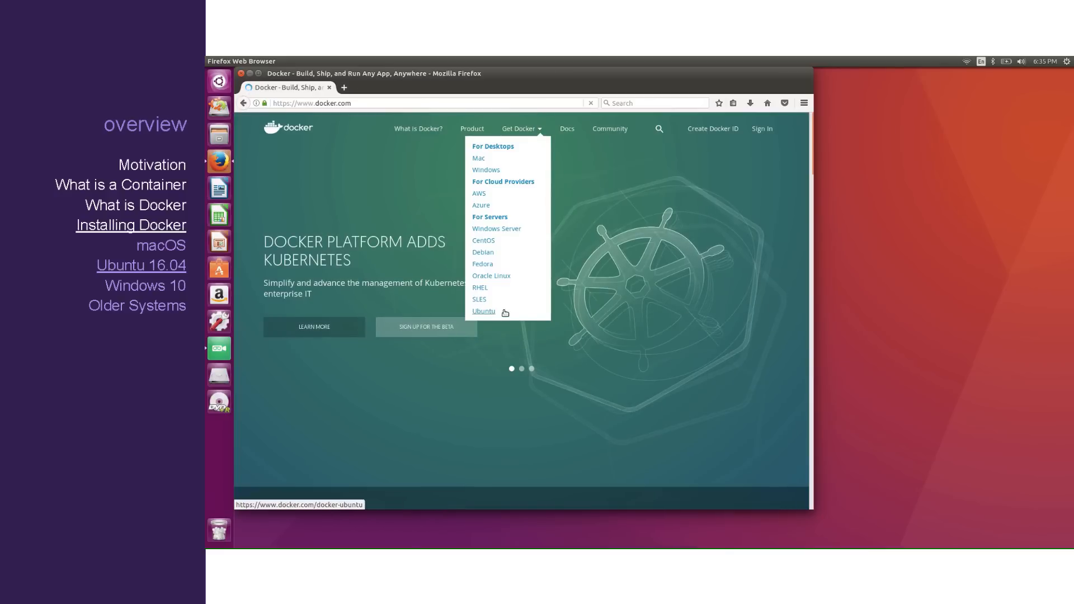
click(484, 311)
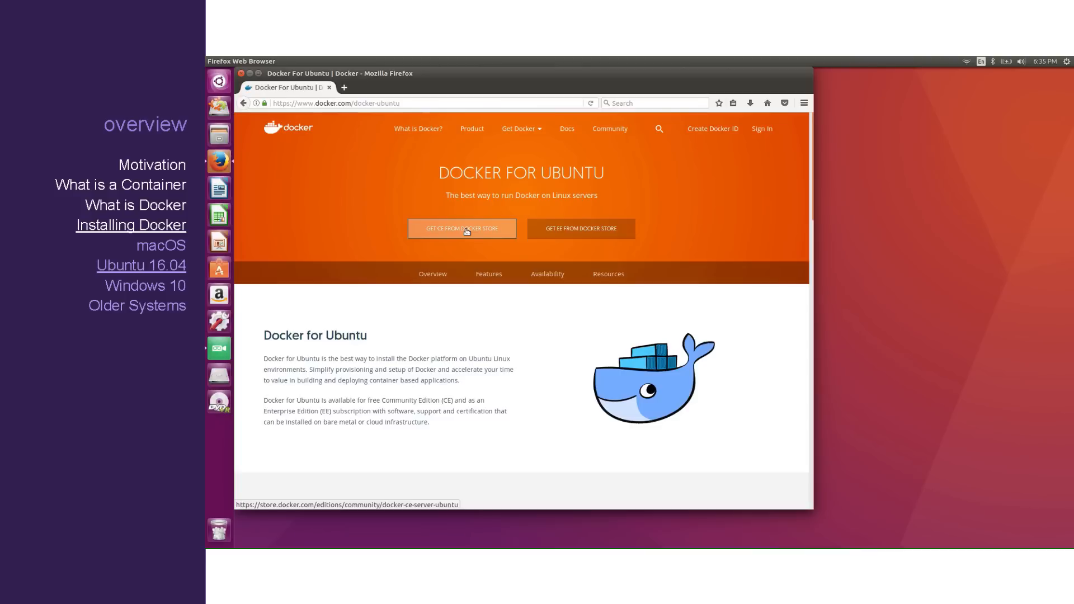
click(462, 228)
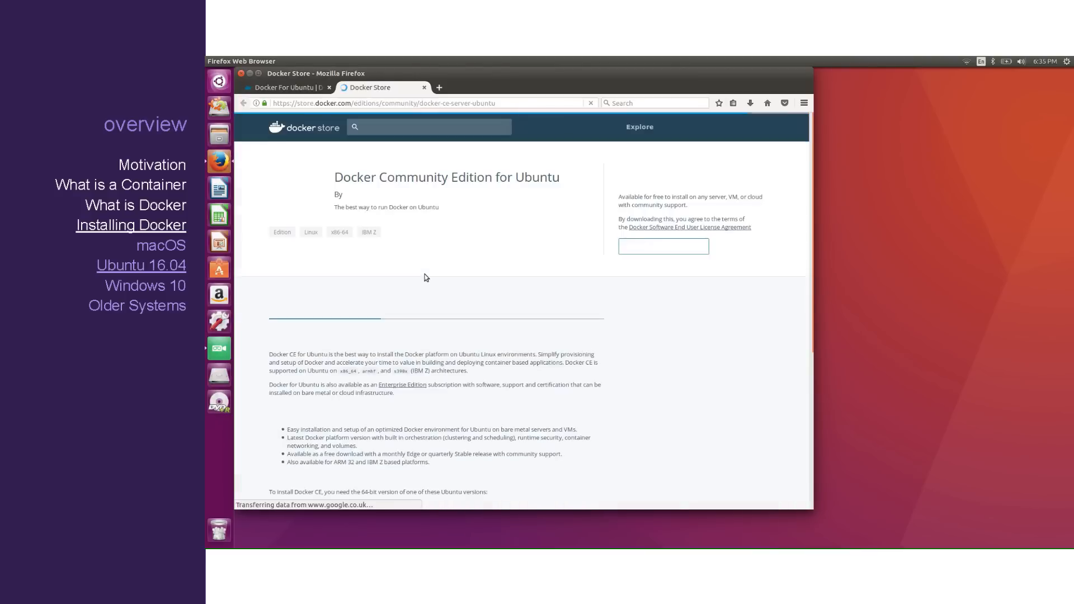
scroll(down, 3)
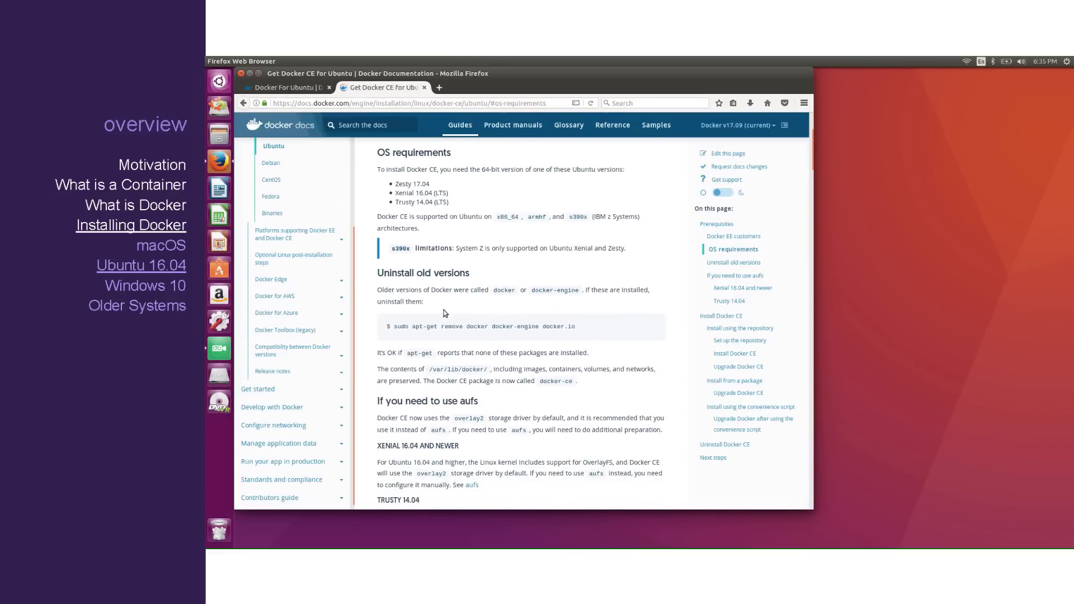
scroll(down, 3)
text(g)
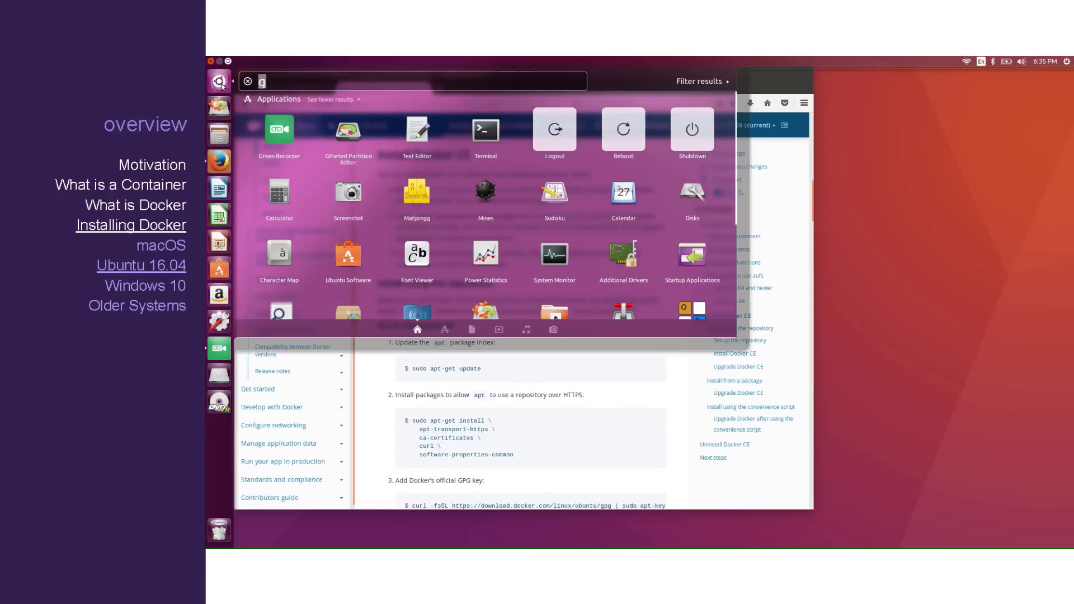
text(Terminal)
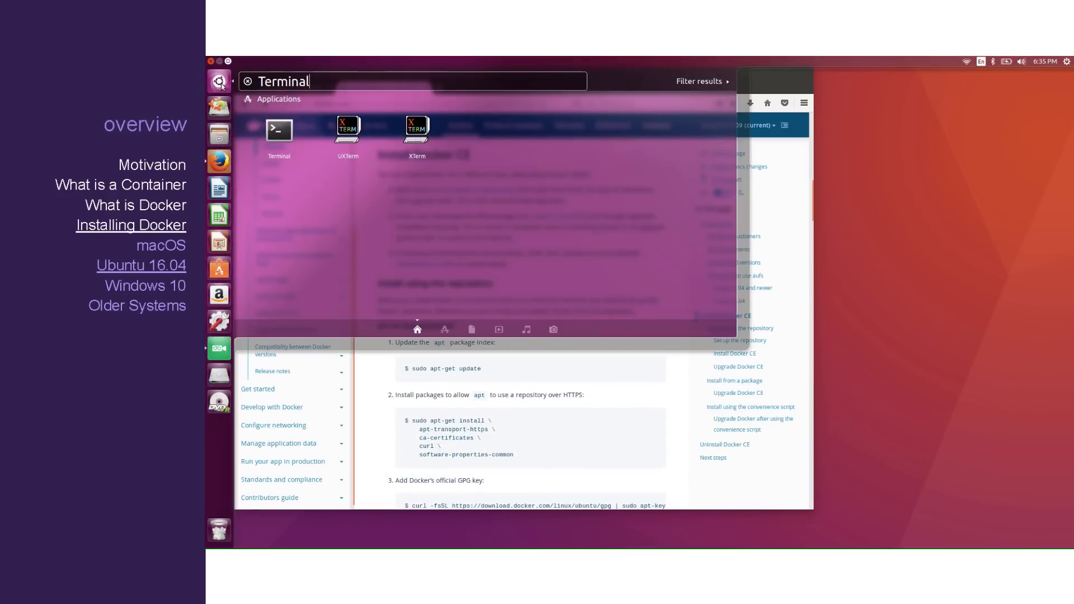
click(278, 130)
text(sudo apt-get update)
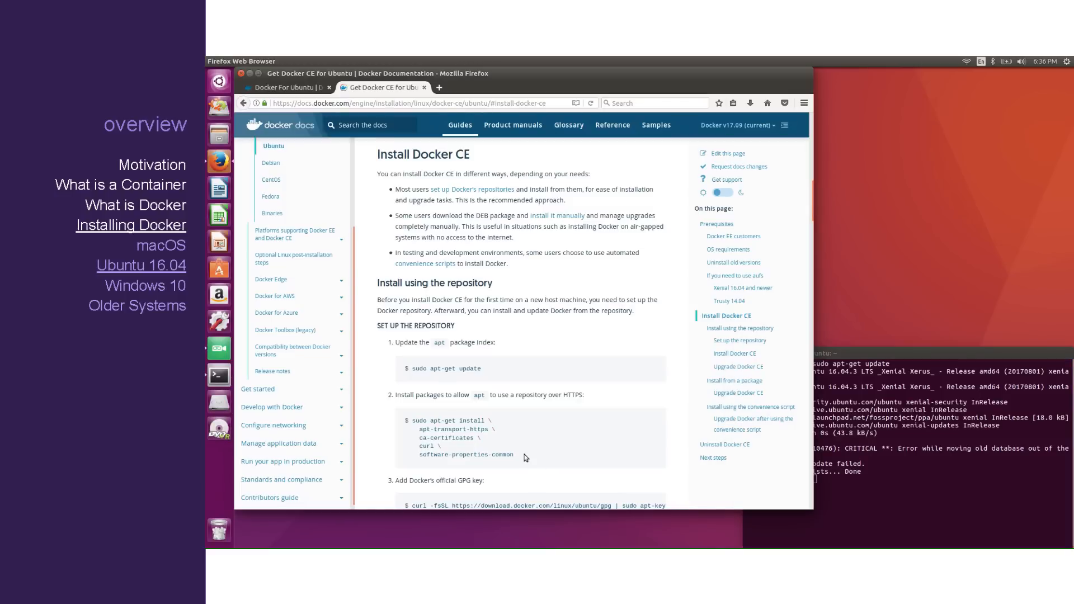
Step: Paste the apt-get update, prerequisite install, GPG key add and apt-key fingerprint commands into Terminal
drag(410, 420, 512, 454)
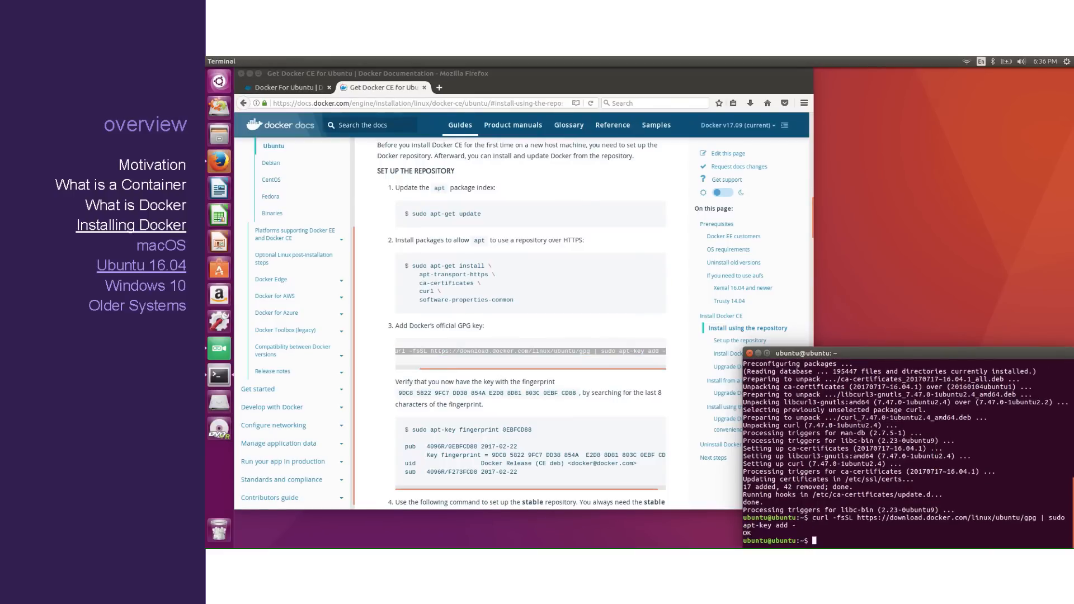
mouse_move(447, 455)
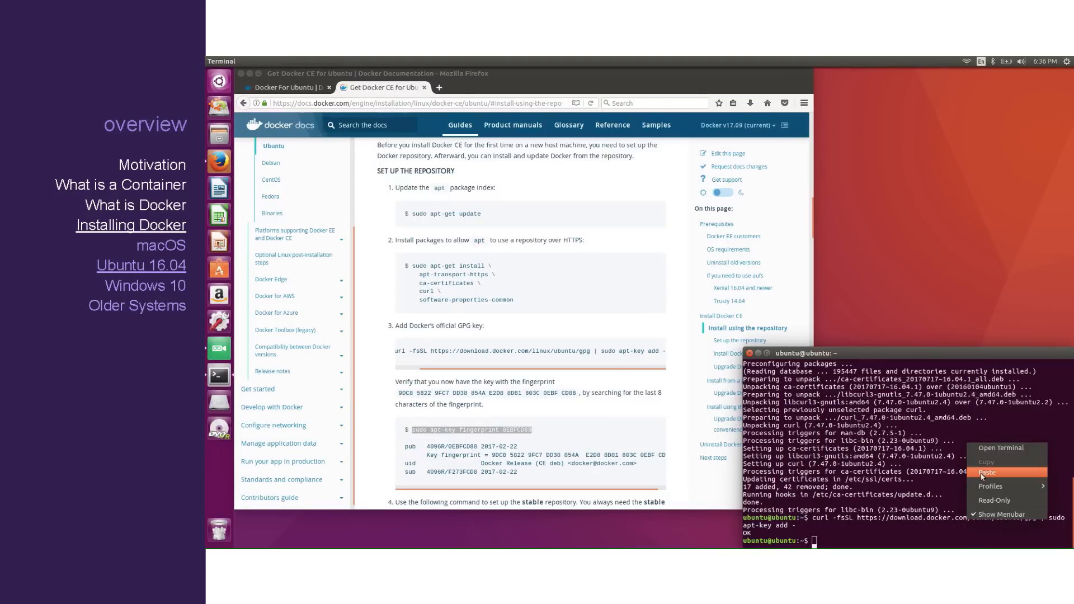
click(987, 472)
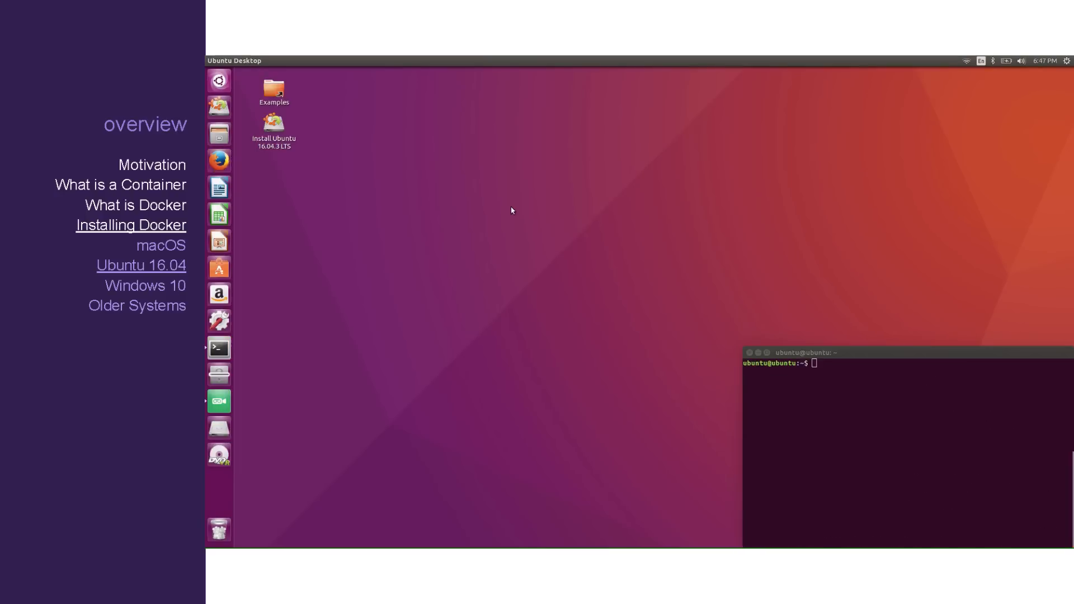
Step: Google 'install tensorflow' and open the Ubuntu guide's Installing with Docker section
double_click(272, 119)
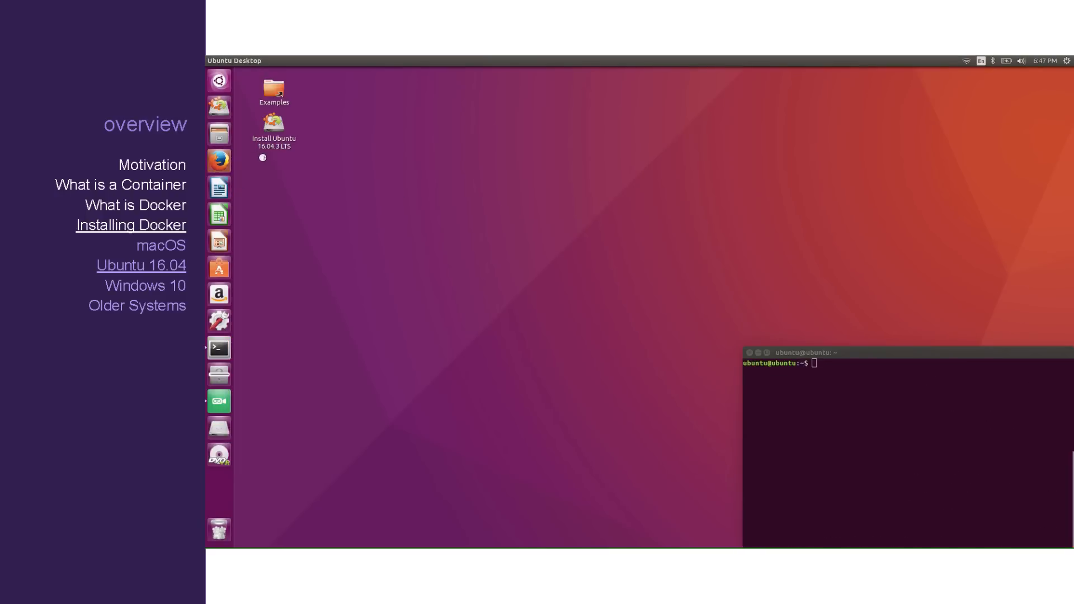
click(218, 161)
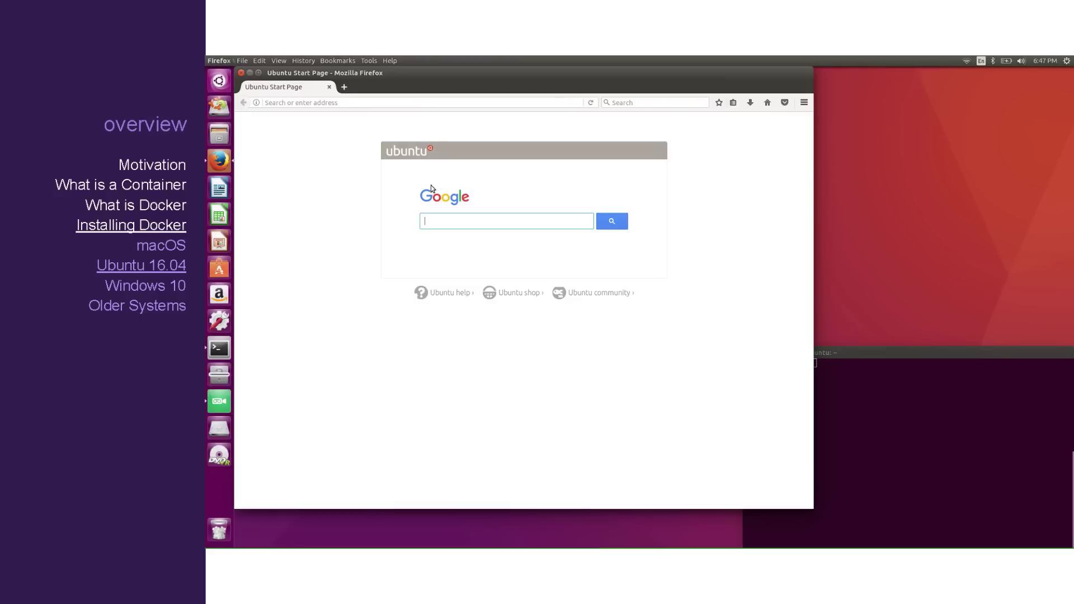
text(install tensorflow)
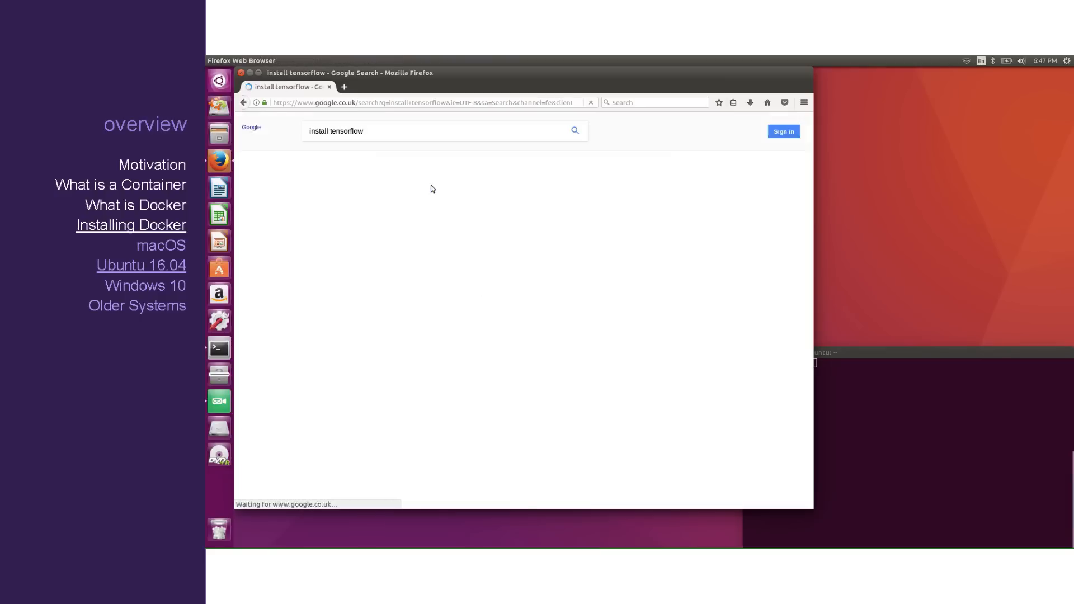
click(374, 430)
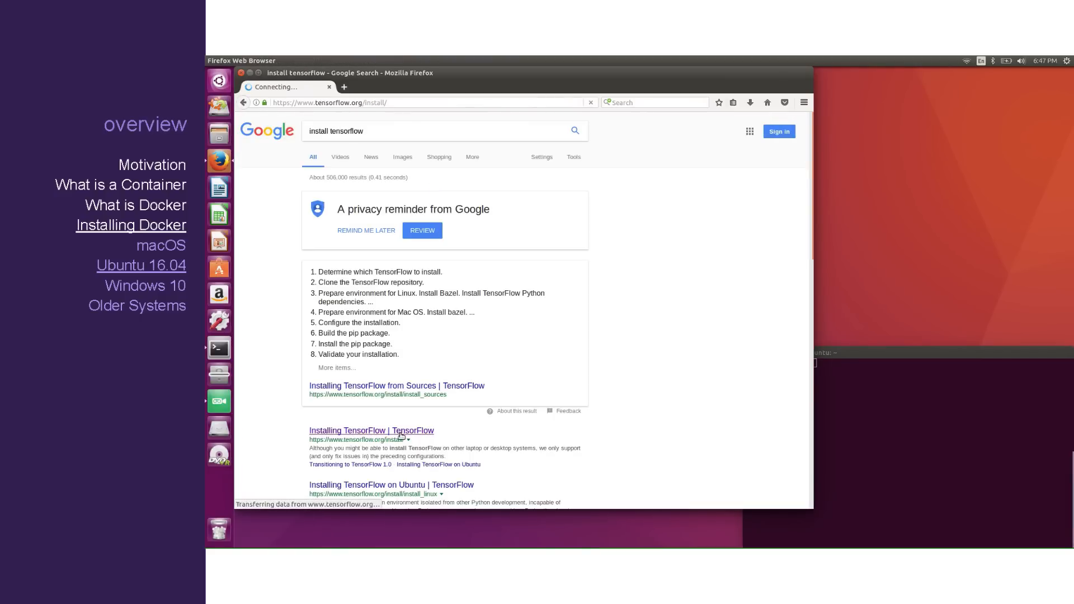
click(372, 430)
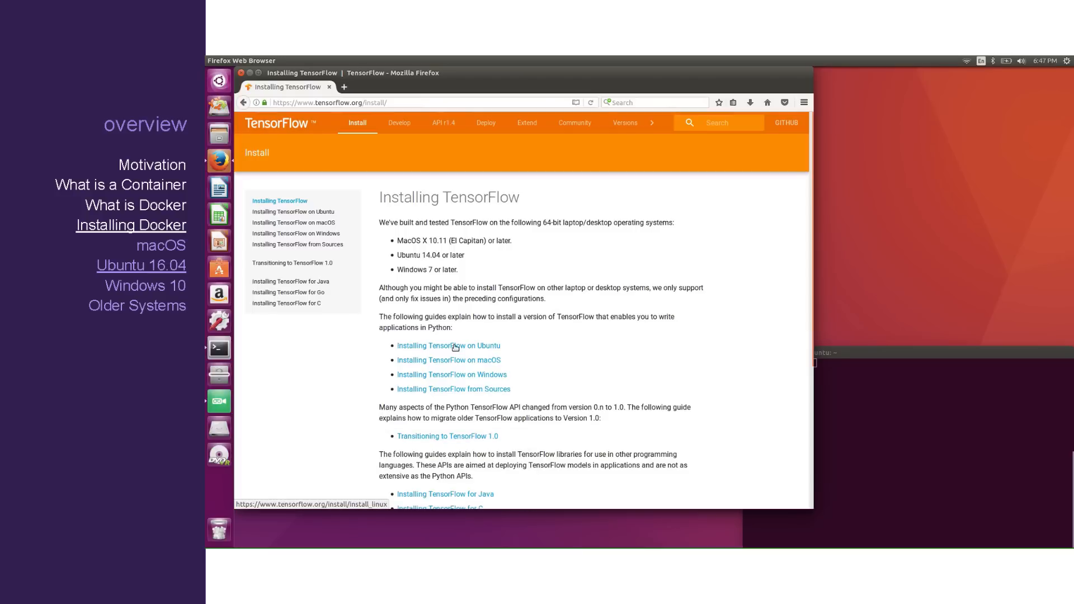
click(449, 346)
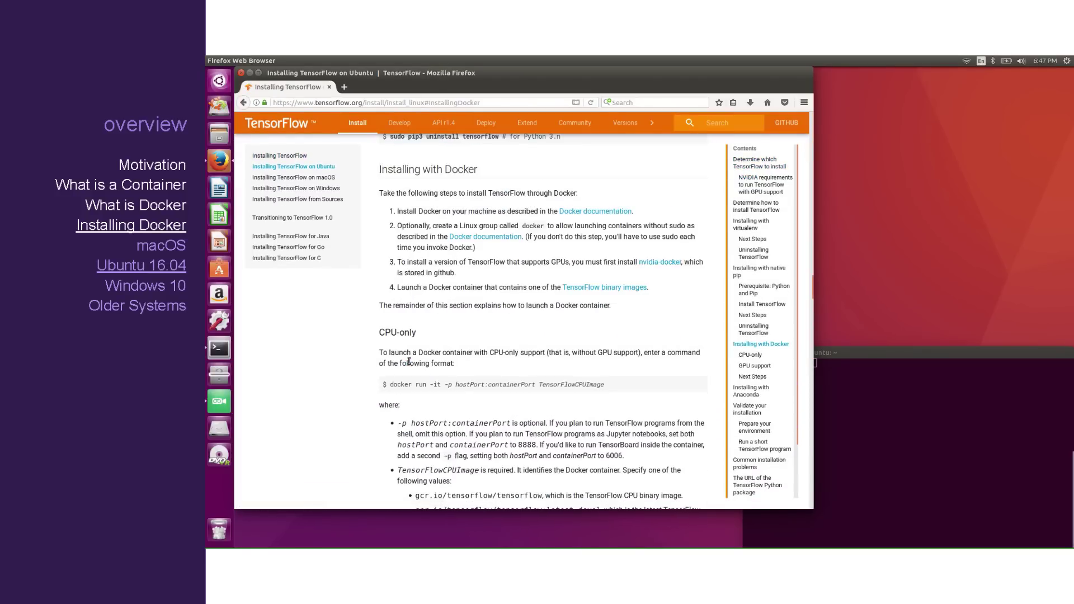
scroll(down, 3)
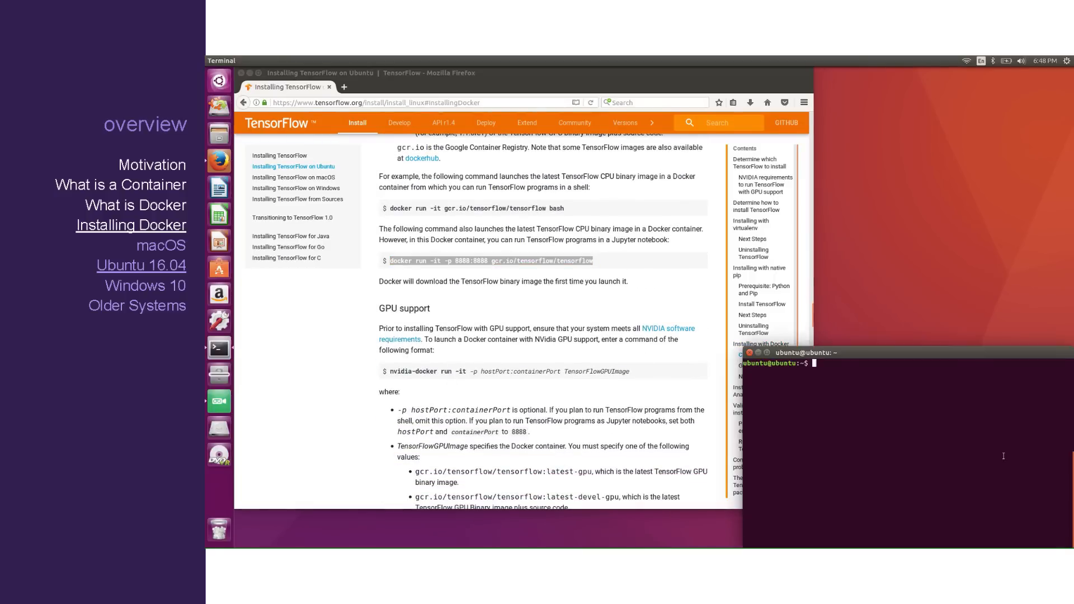
Step: Run docker run -it -p 8888:8888 gcr.io/tensorflow/tensorflow and copy the notebook login link
right_click(862, 387)
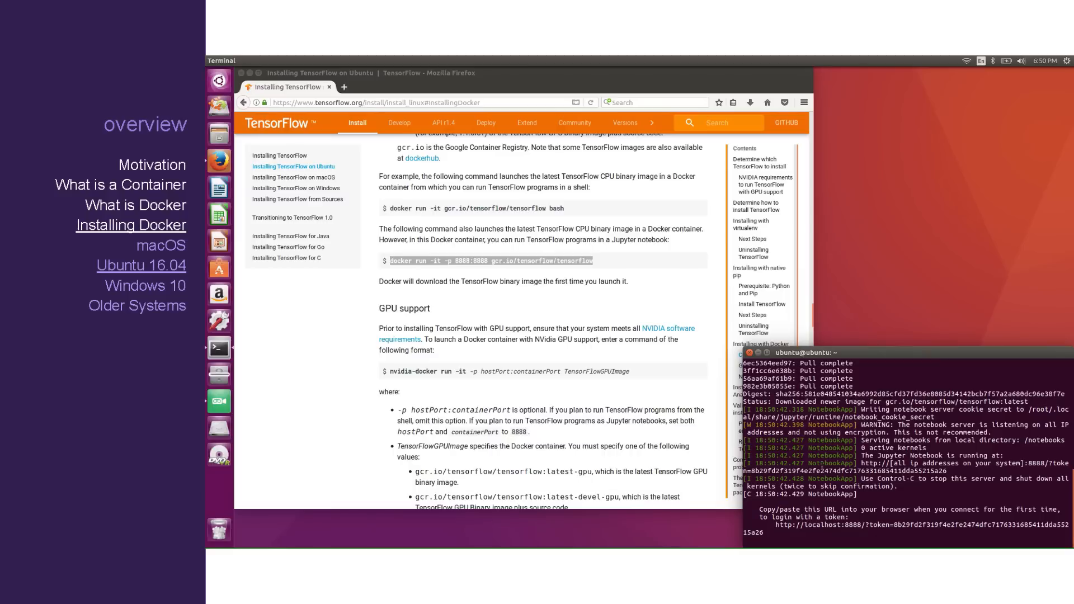
right_click(828, 472)
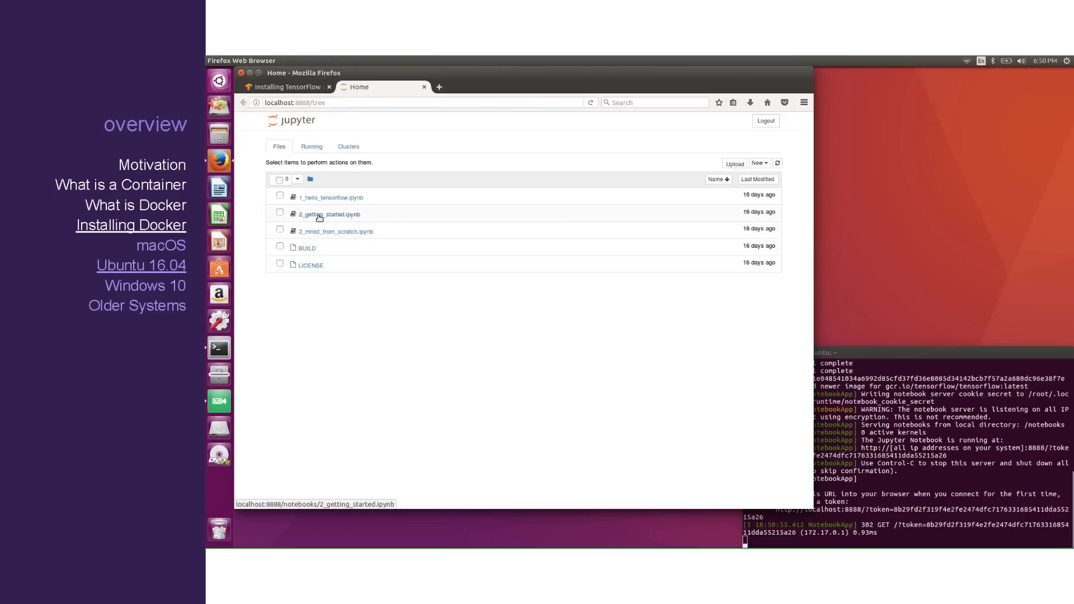
Step: Open 1_hello_tensorflow and run Kernel > Restart & Run All, confirming Restart and Run All Cells
click(331, 198)
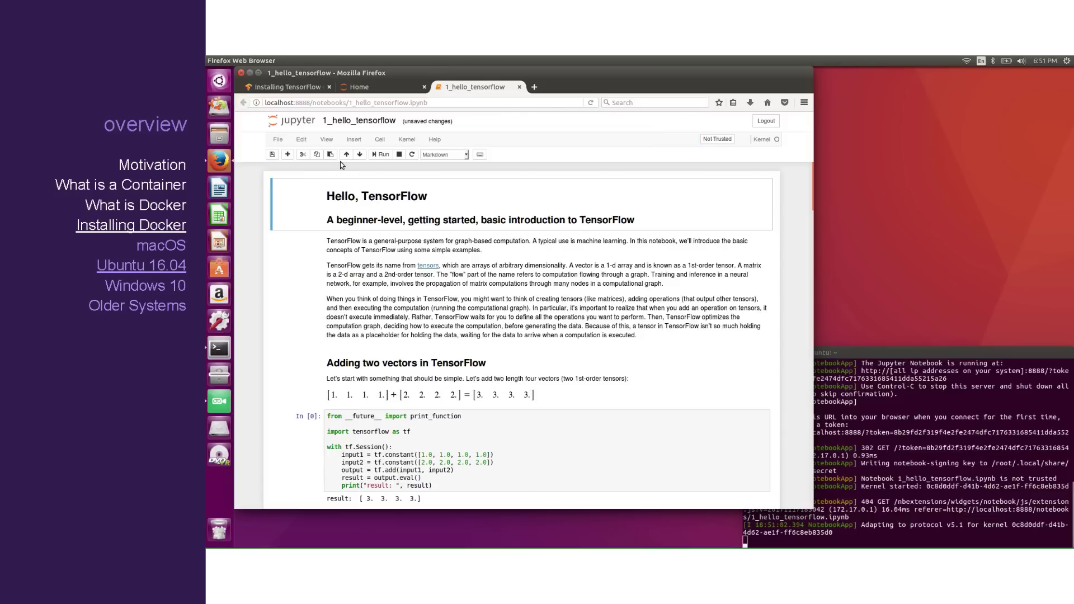
click(406, 139)
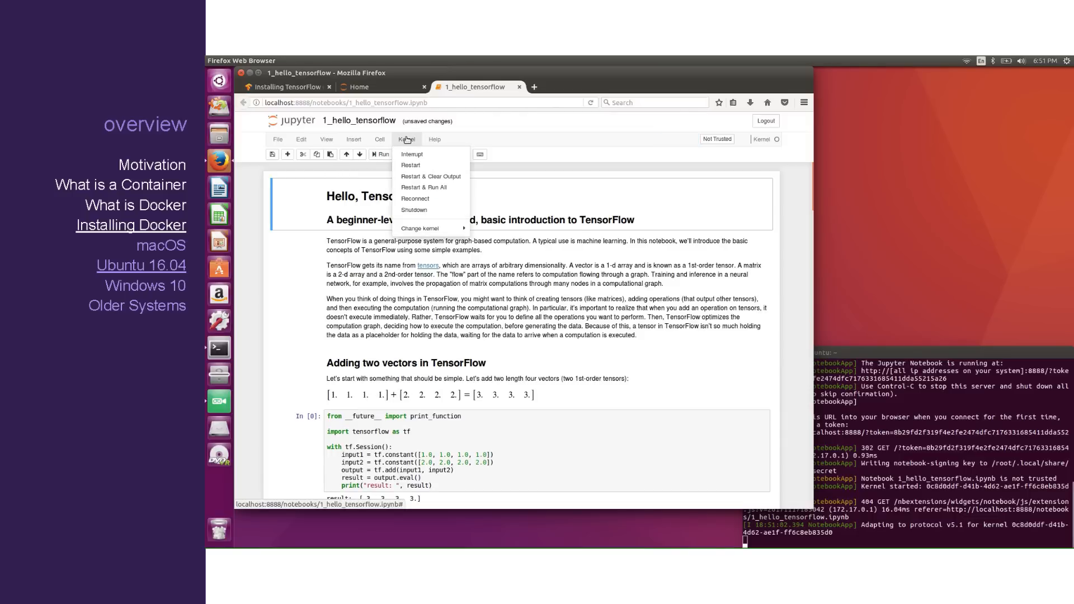
mouse_move(445, 187)
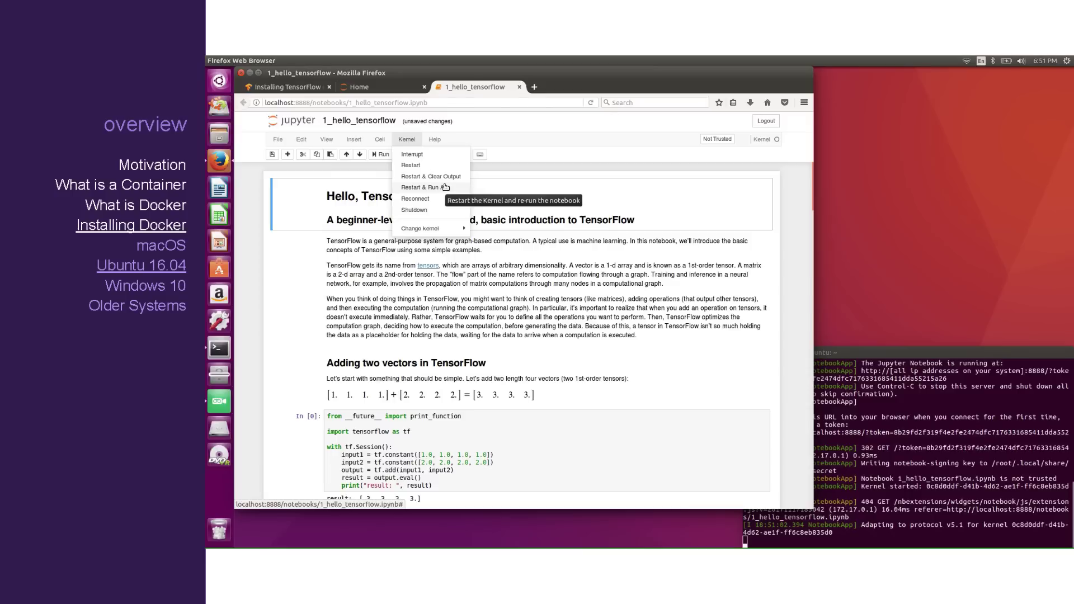
click(425, 188)
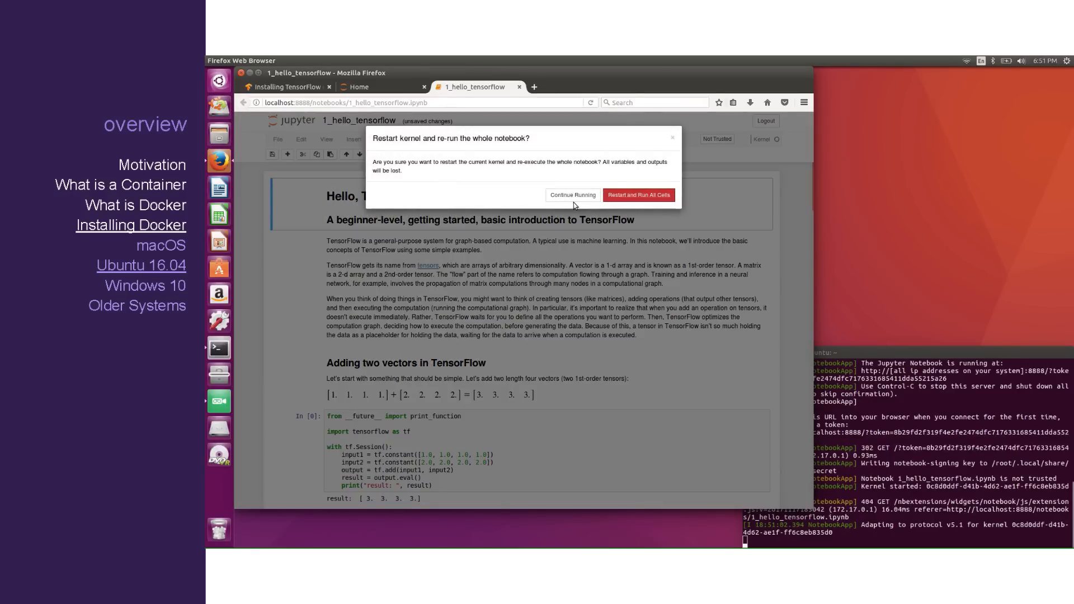
click(638, 194)
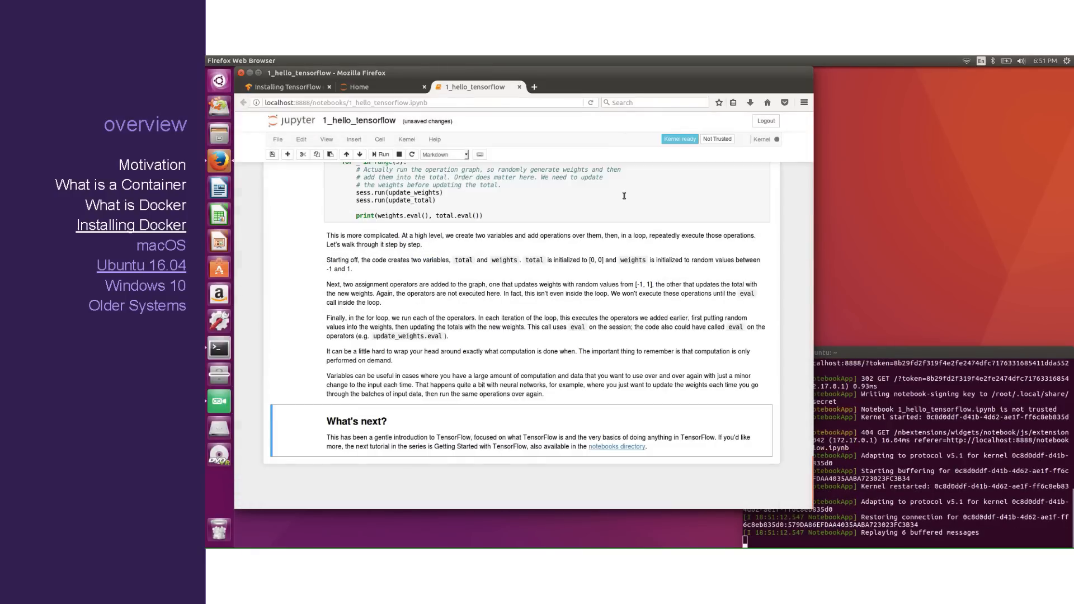
click(380, 154)
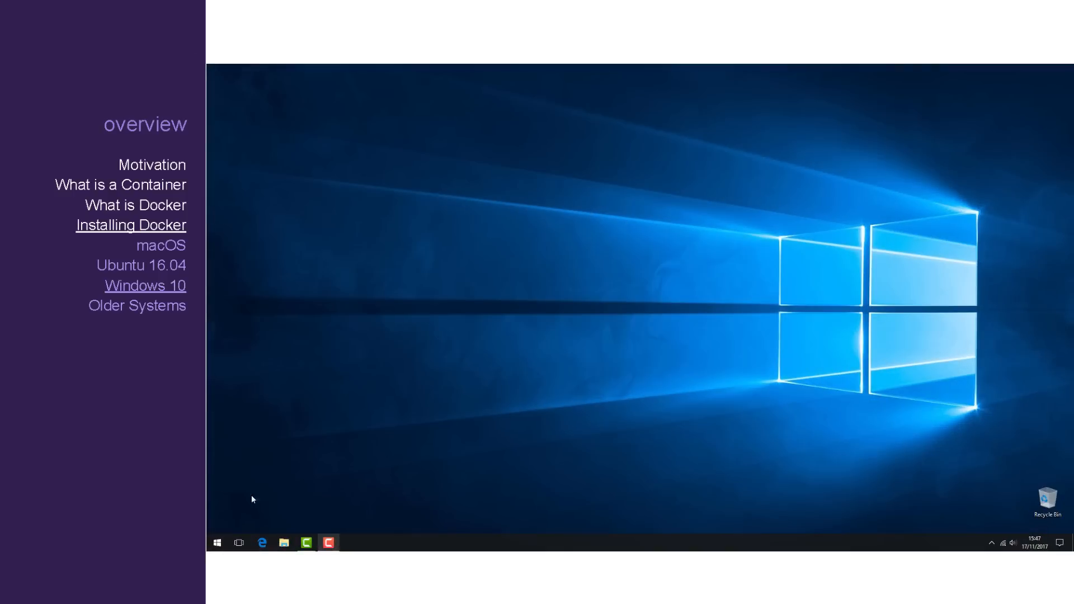
Step: Download the Docker for Windows installer from the Docker Store using Edge
click(262, 542)
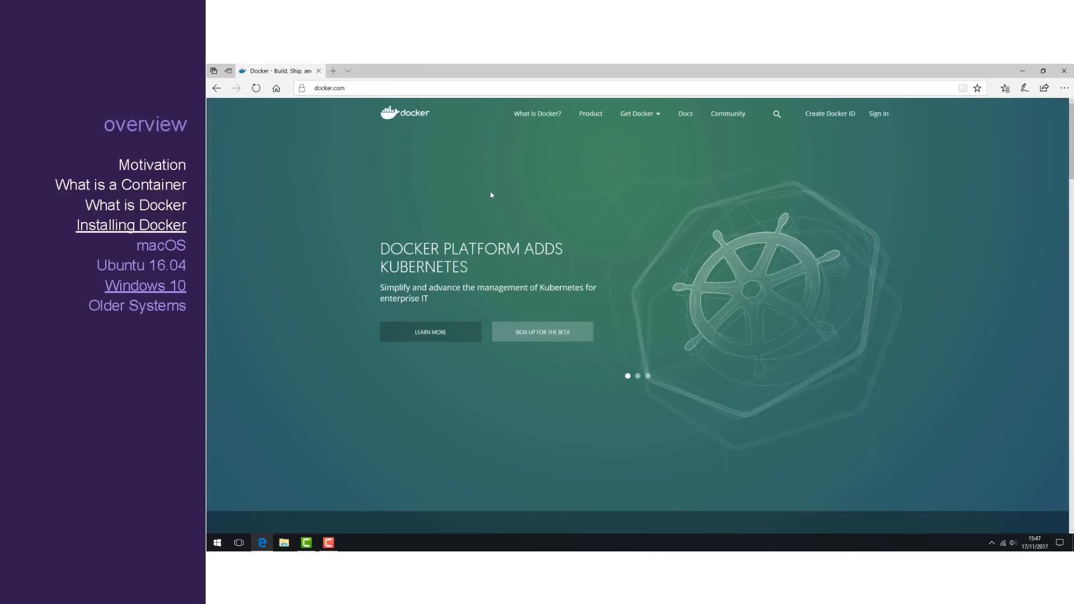
click(636, 114)
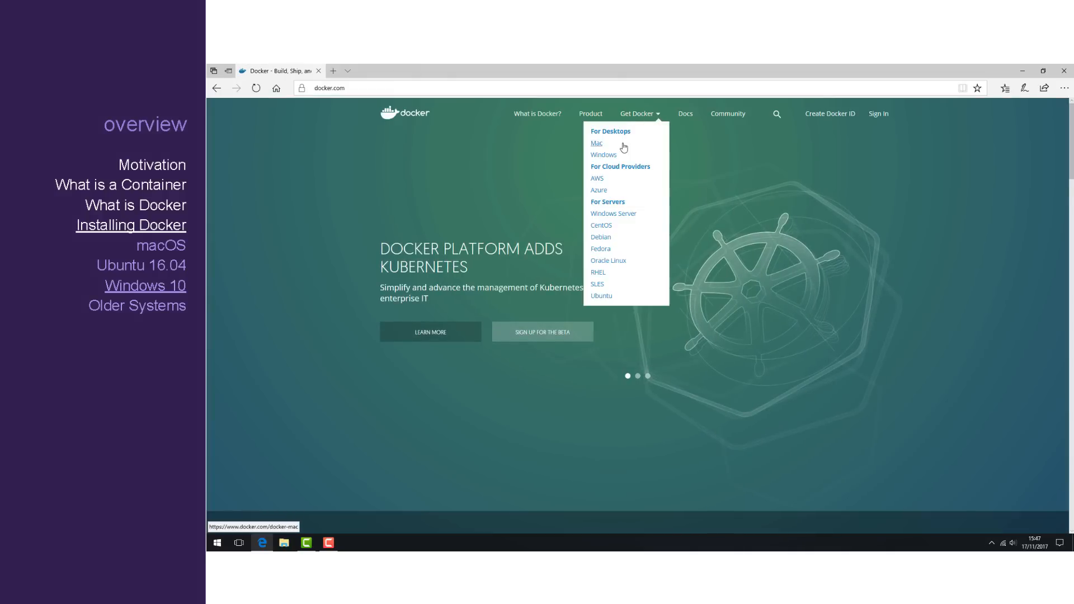
click(604, 154)
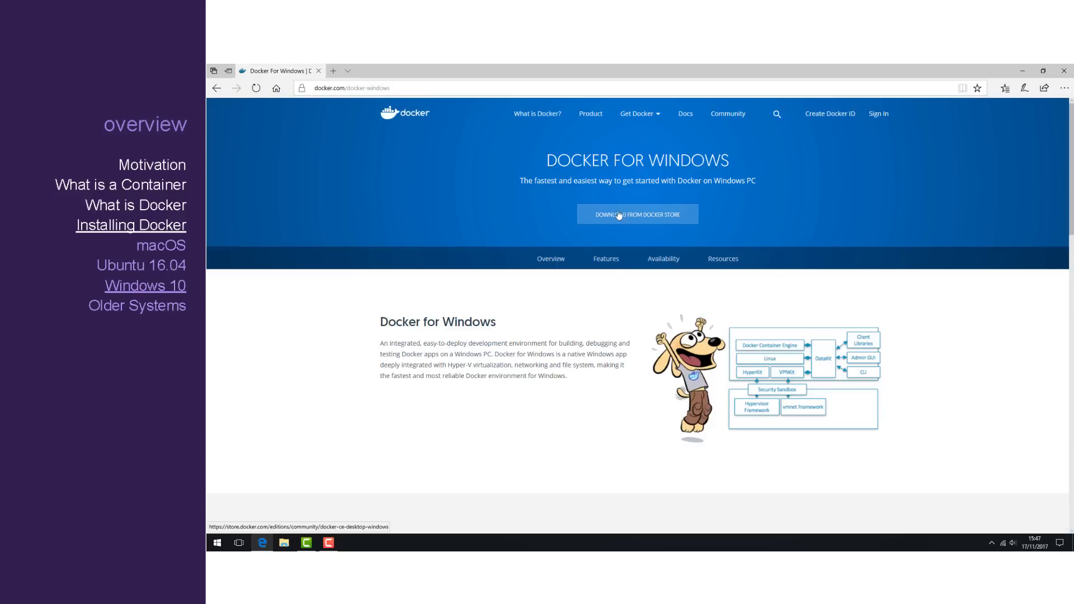
click(618, 215)
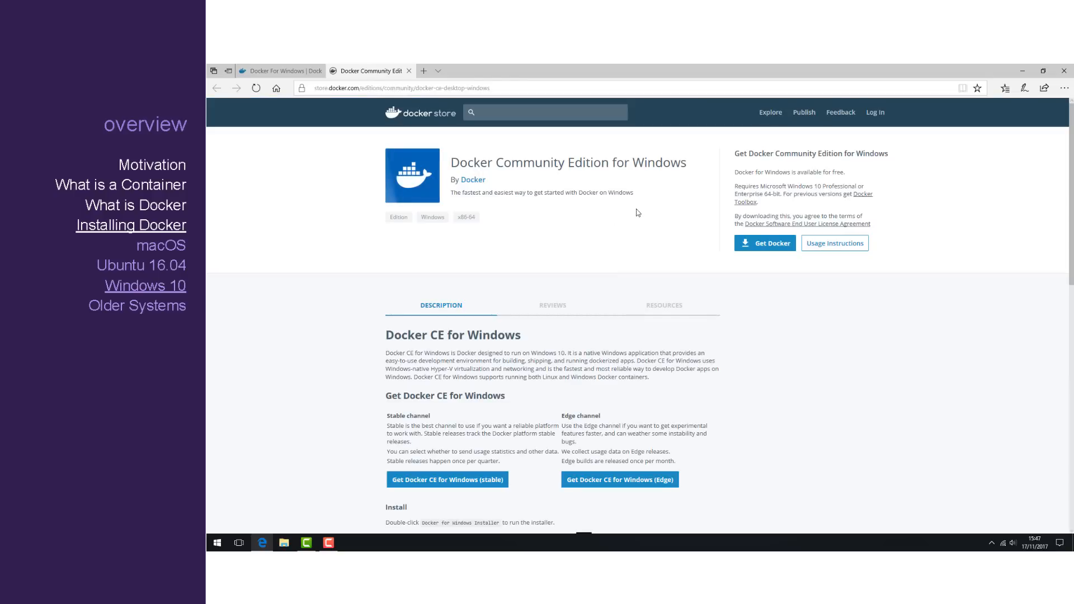
click(765, 243)
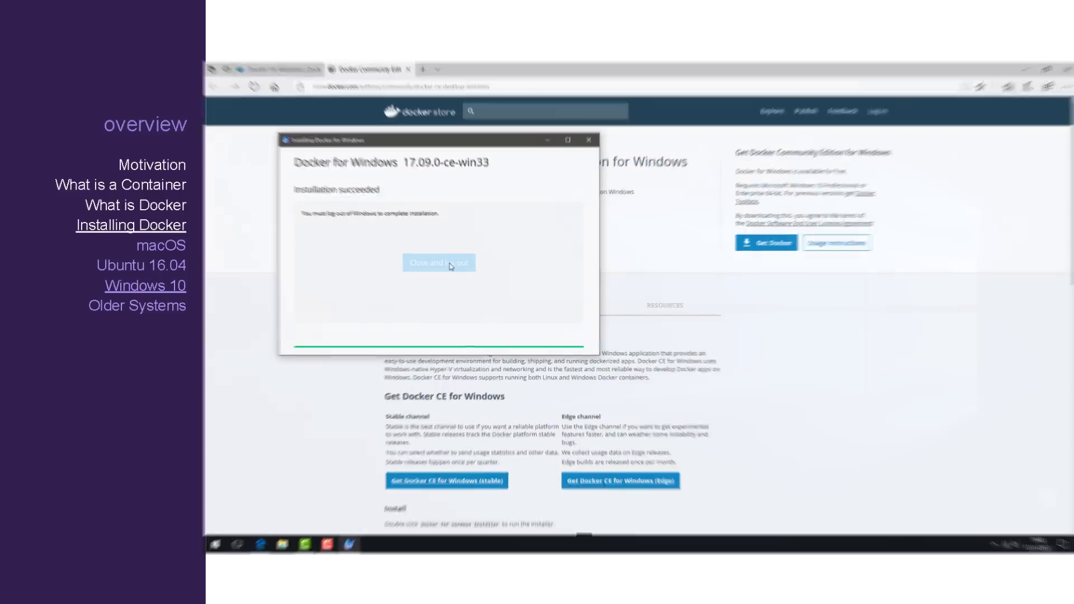
Step: Finish the Docker install, then download and save Kitematic-Windows.zip from Docker's tray menu
click(439, 263)
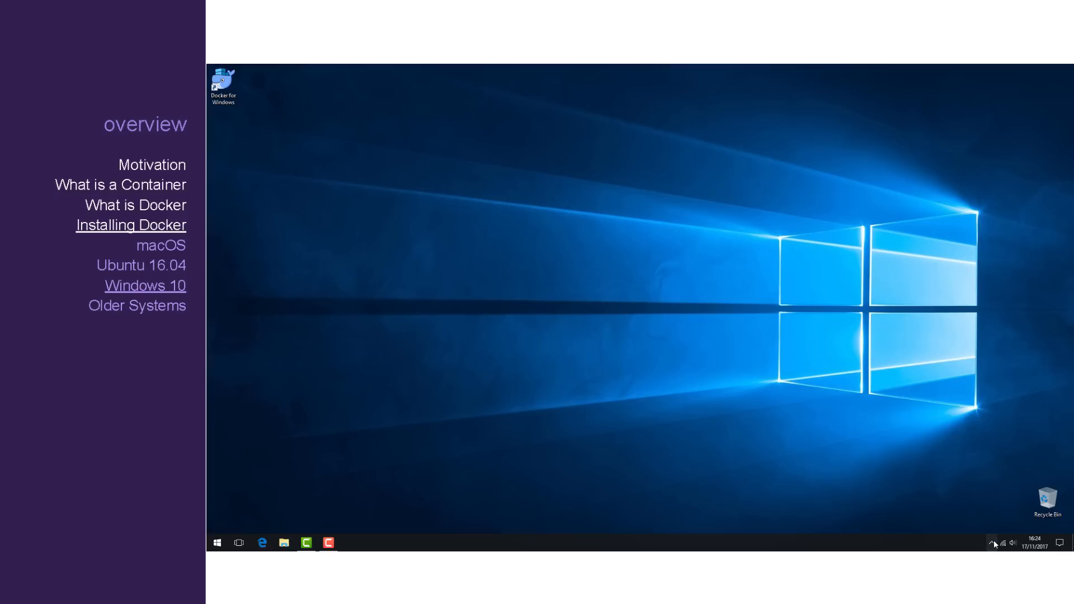
click(992, 543)
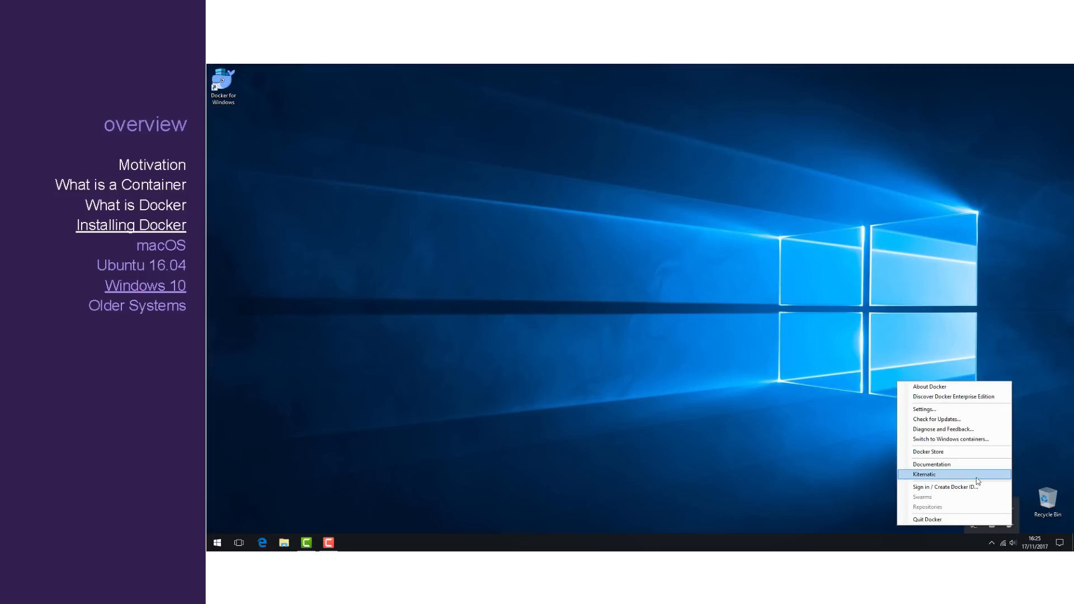
click(925, 474)
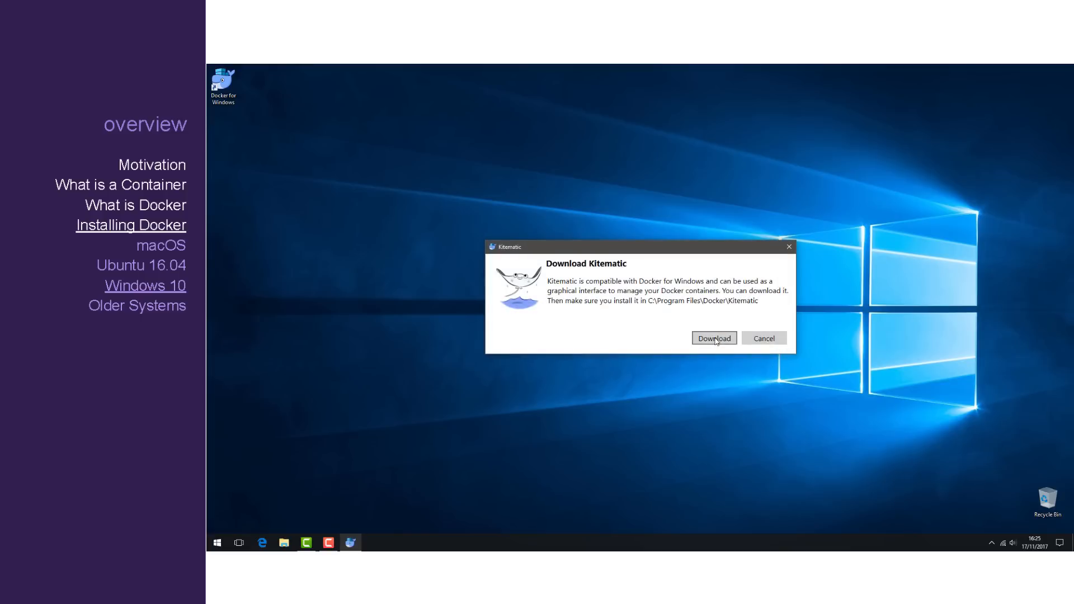
click(714, 338)
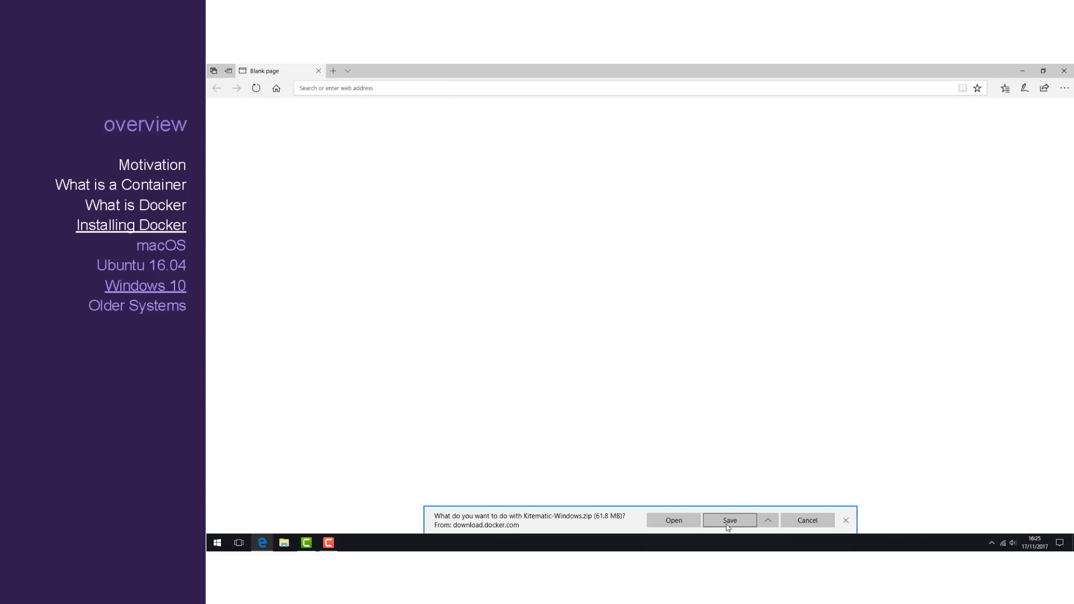
click(729, 521)
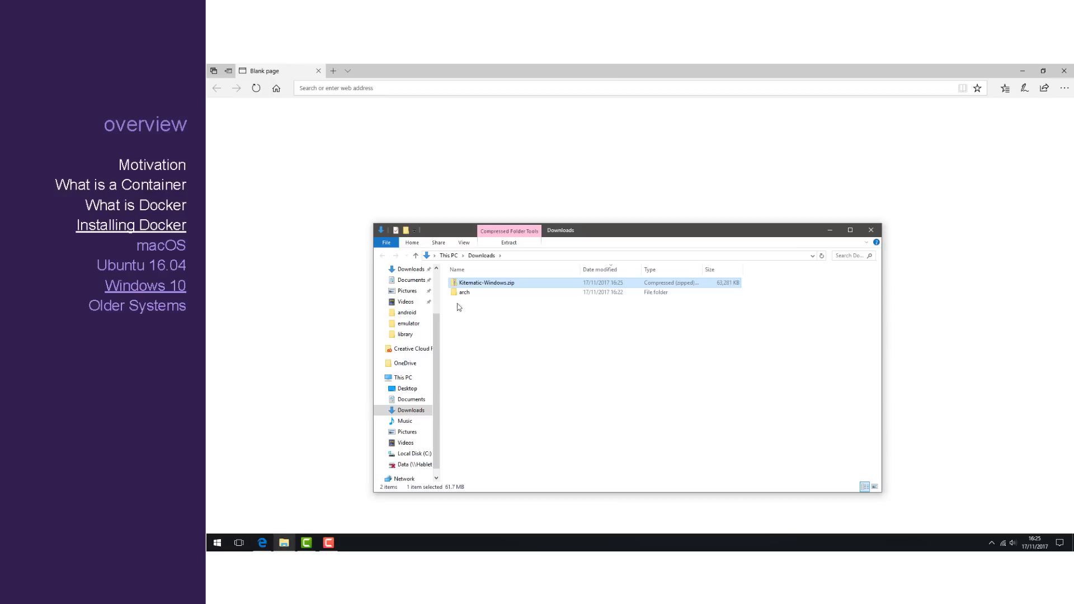
Step: Extract Kitematic-Windows.zip into Downloads and look for Kitematic to launch it
click(507, 242)
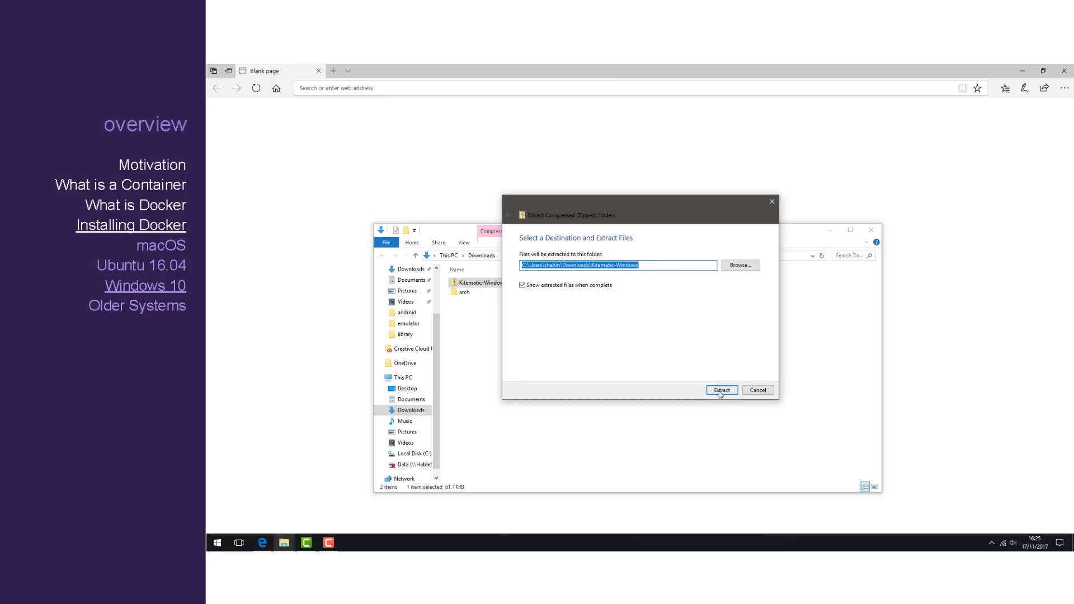
click(721, 389)
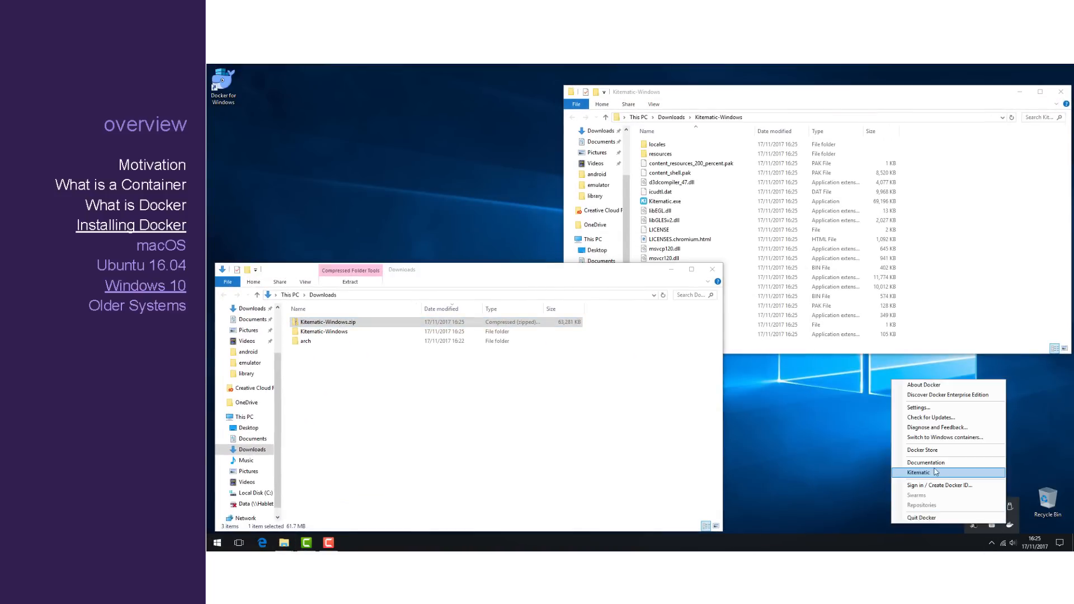
click(918, 472)
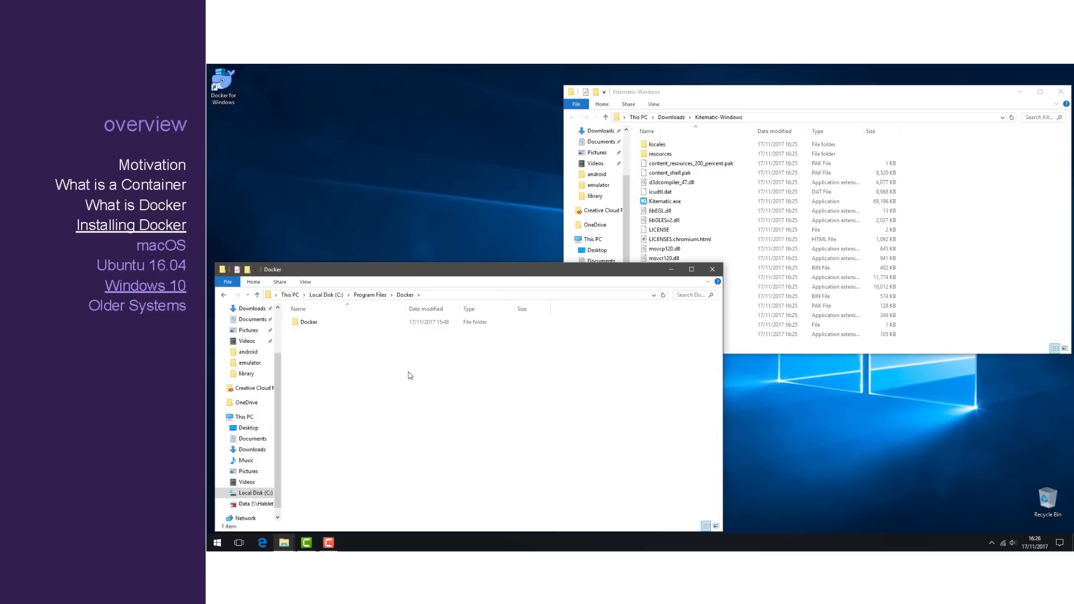
text(Kit)
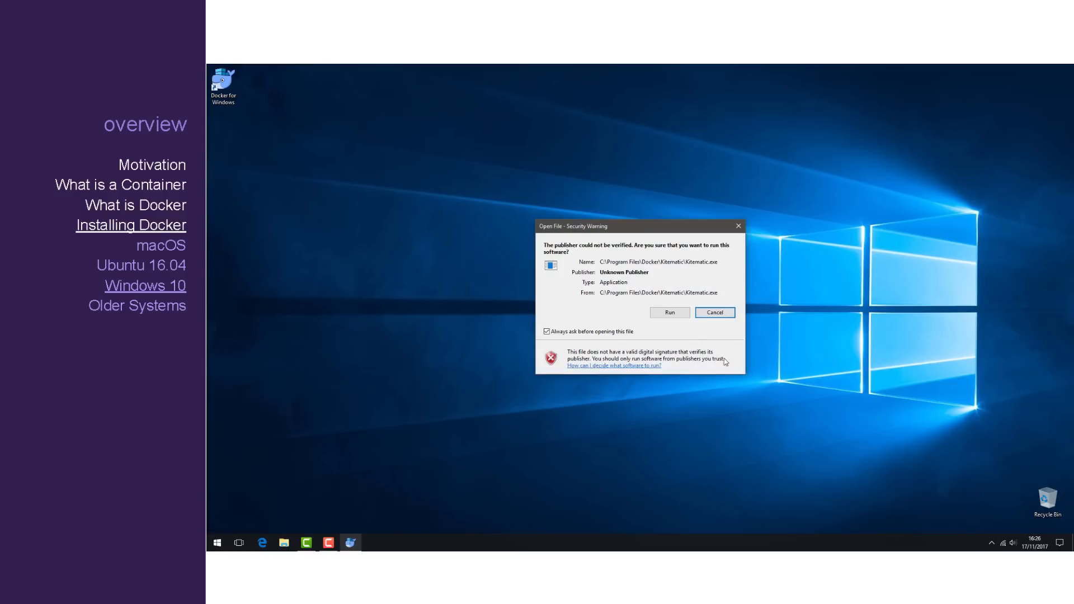
Step: Run Kitematic without signing in and create a tensorflow/tensorflow container, allowing firewall access
click(670, 313)
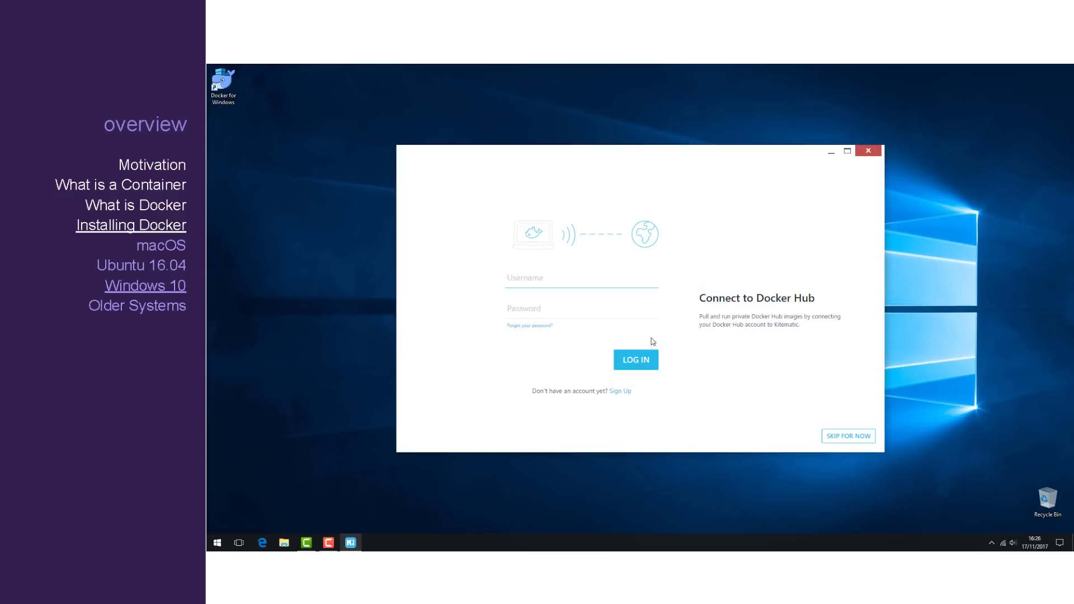
click(848, 436)
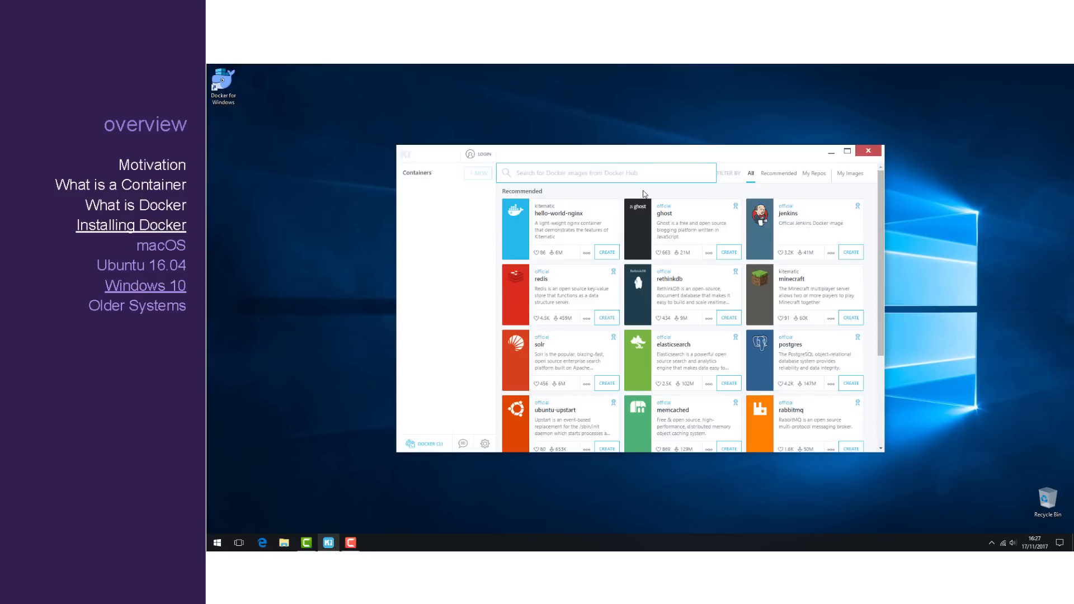
text(tensorflow)
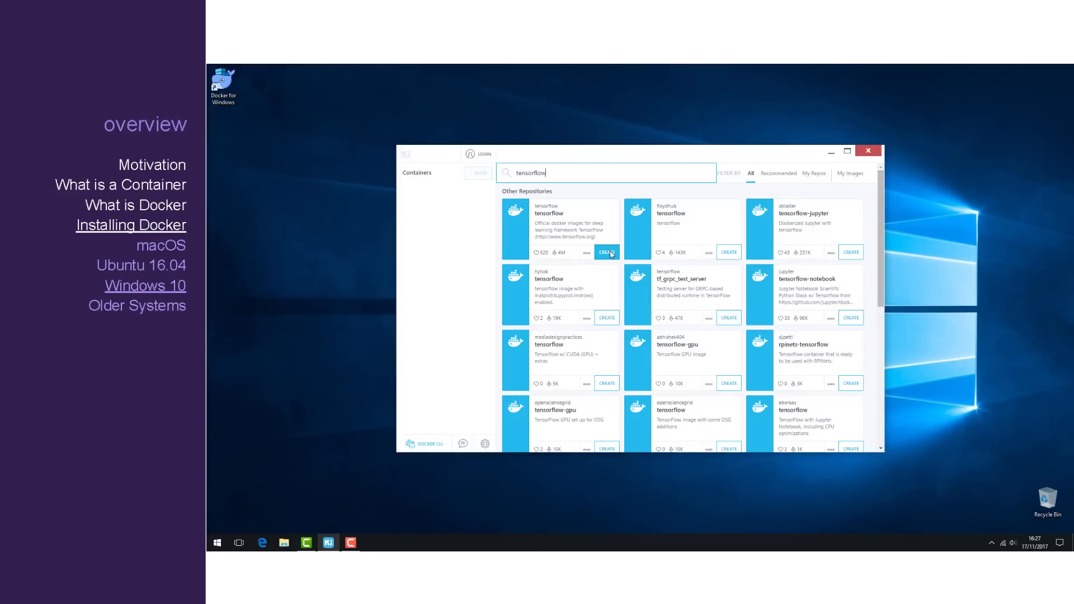
click(606, 252)
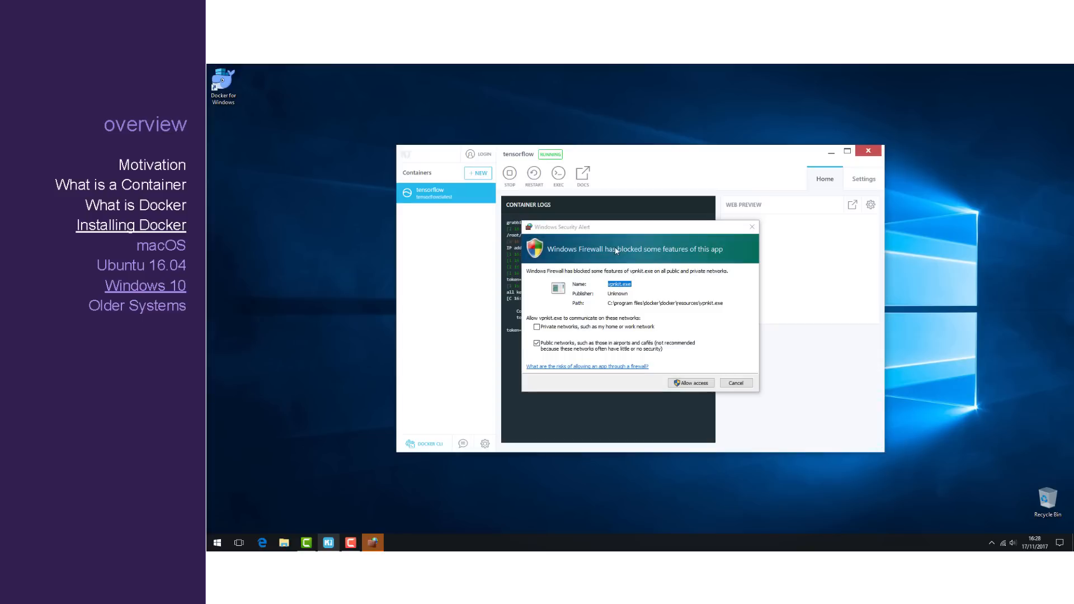
click(691, 382)
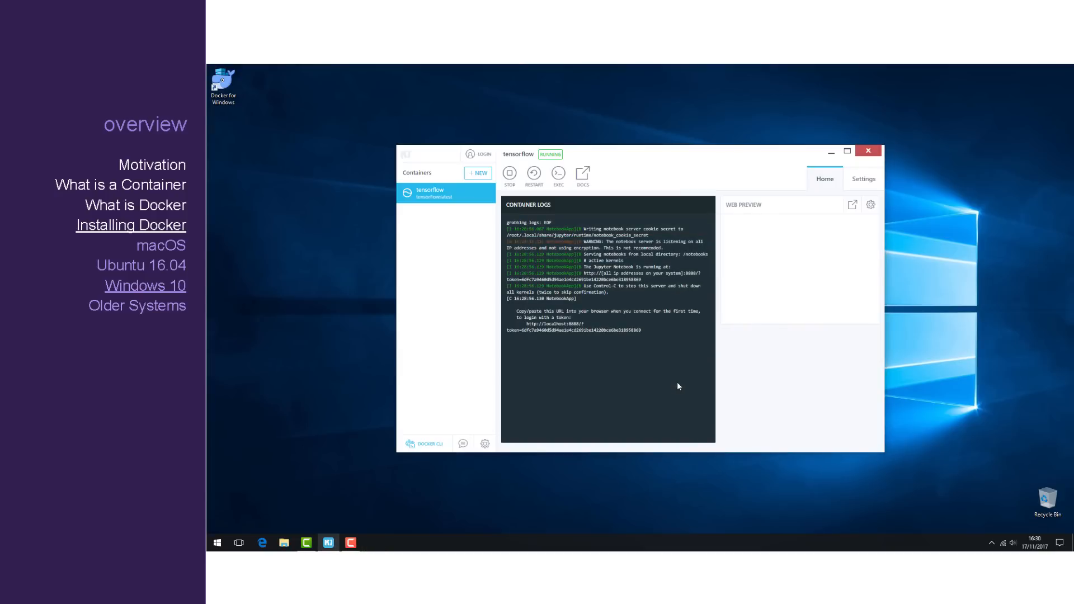
mouse_move(721, 408)
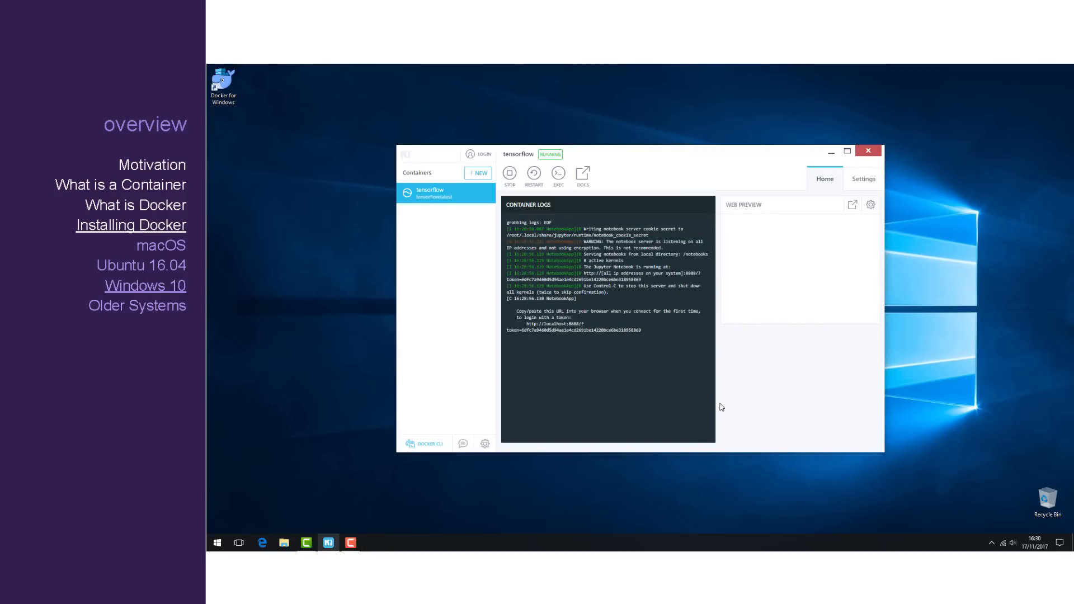
mouse_move(755, 274)
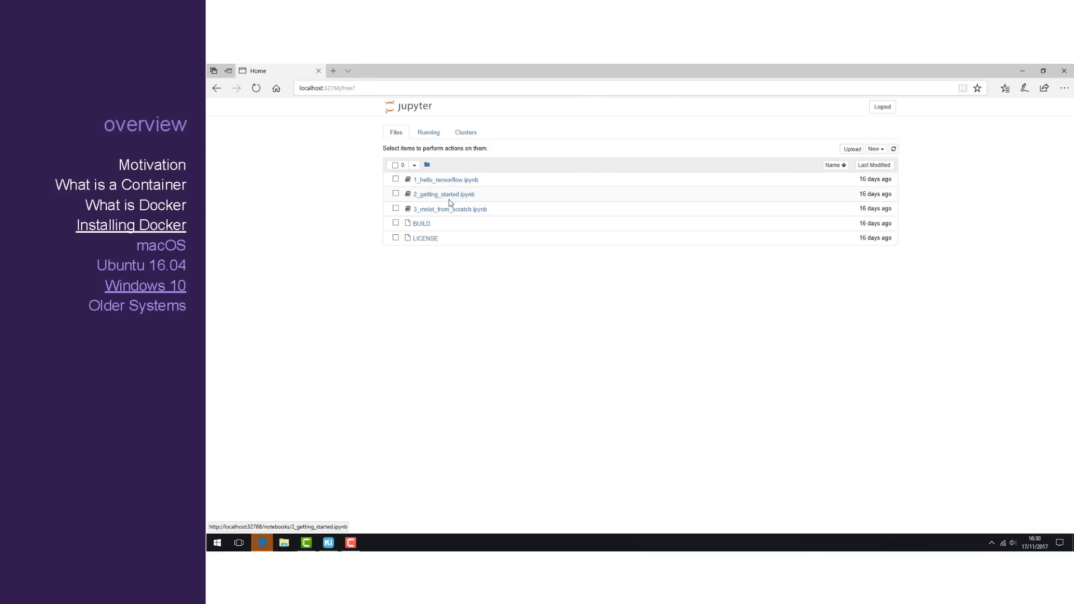
Step: Open 1_hello_tensorflow.ipynb and run Restart & Run All from the Kernel menu
click(875, 149)
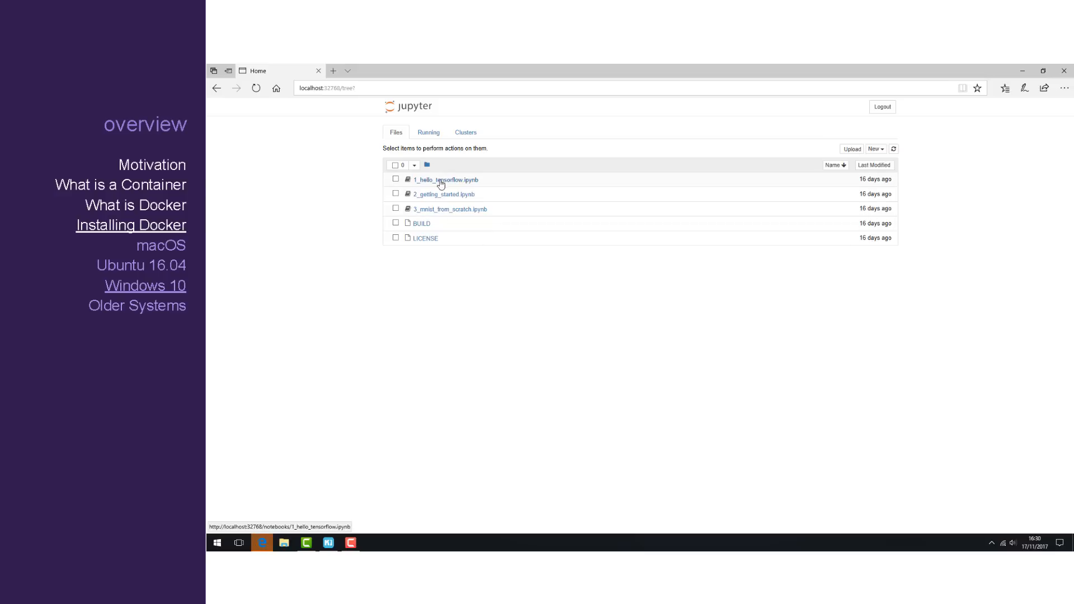
click(442, 179)
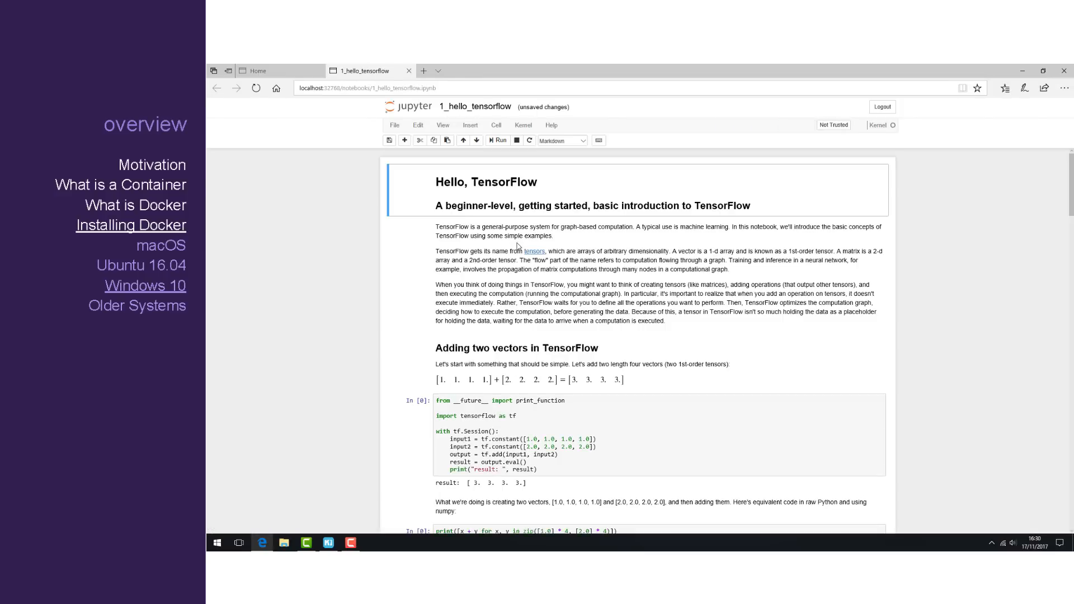
click(523, 124)
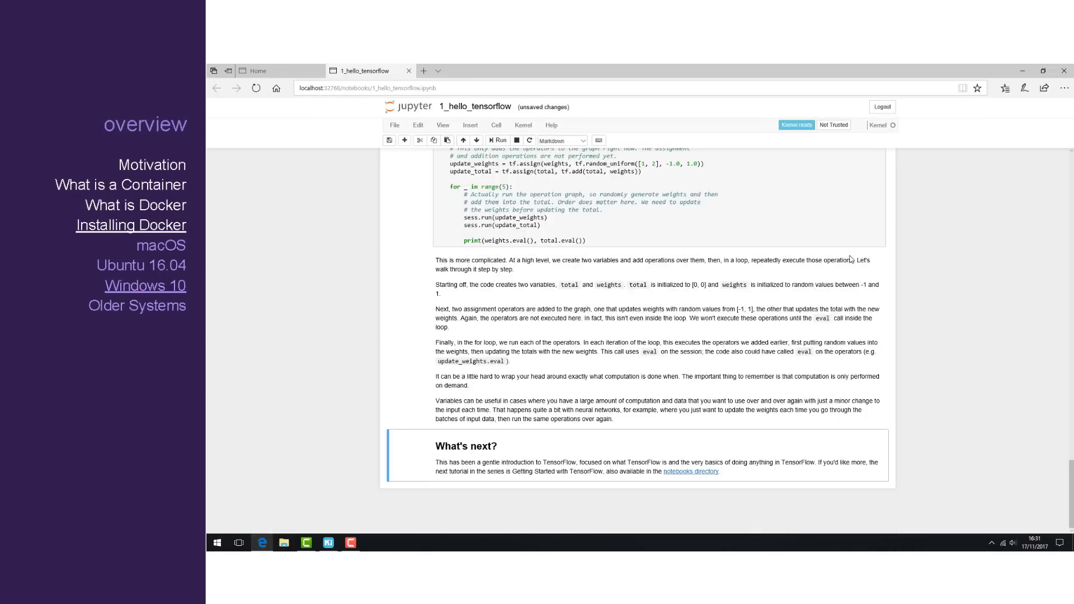
click(498, 140)
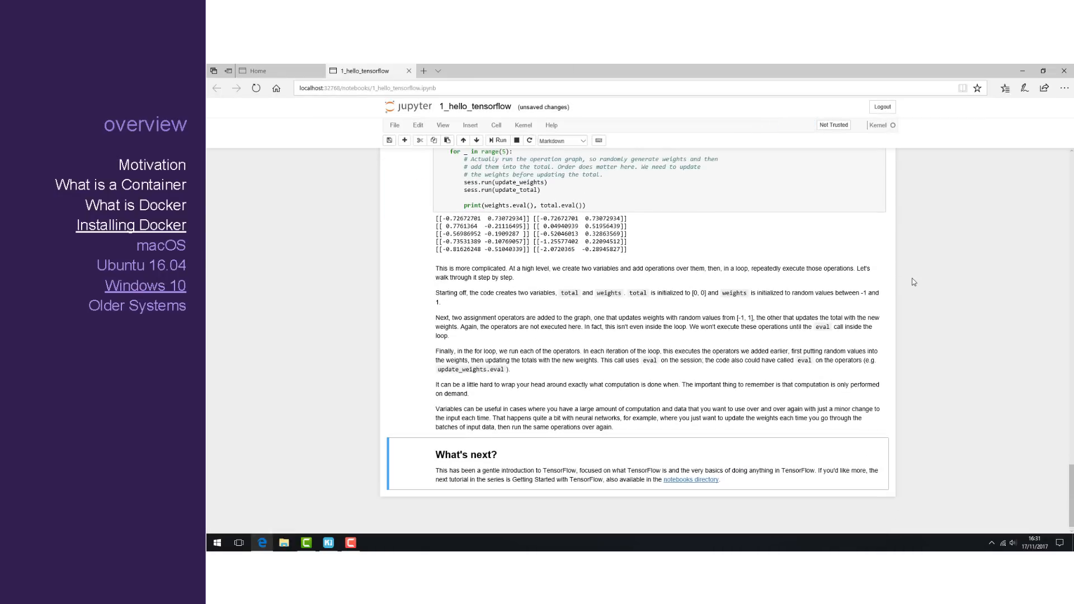